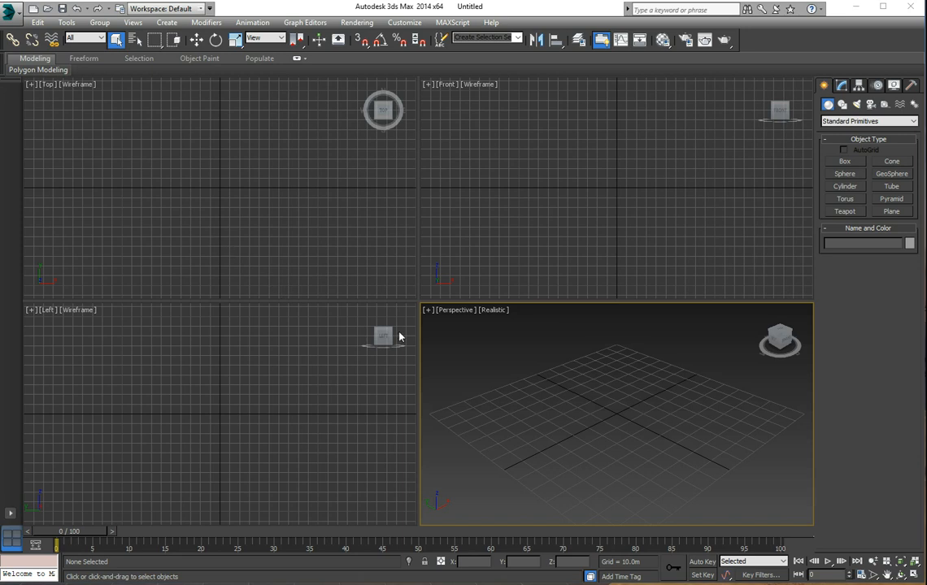
{"action": "mouse_move", "coordinate": [366, 309]}
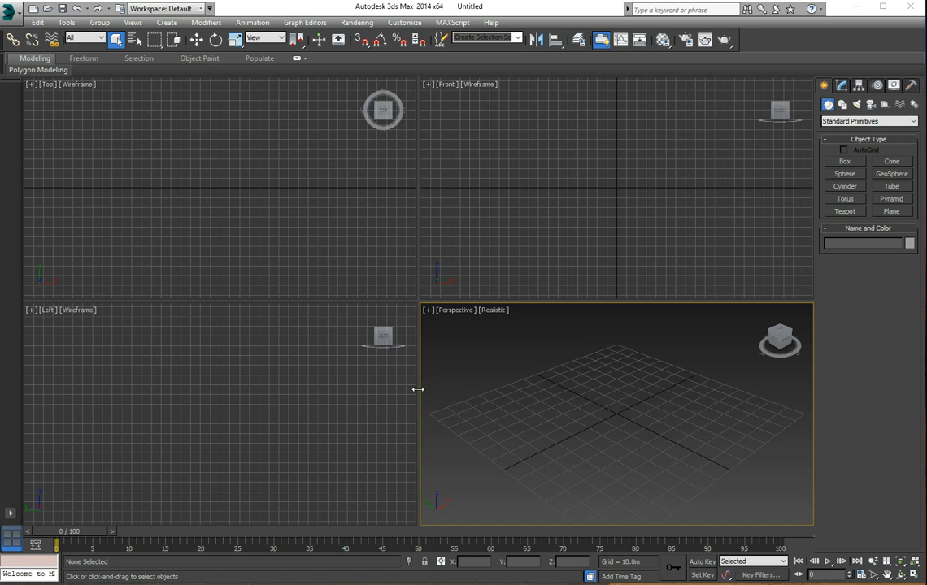
{"action": "mouse_move", "coordinate": [626, 457]}
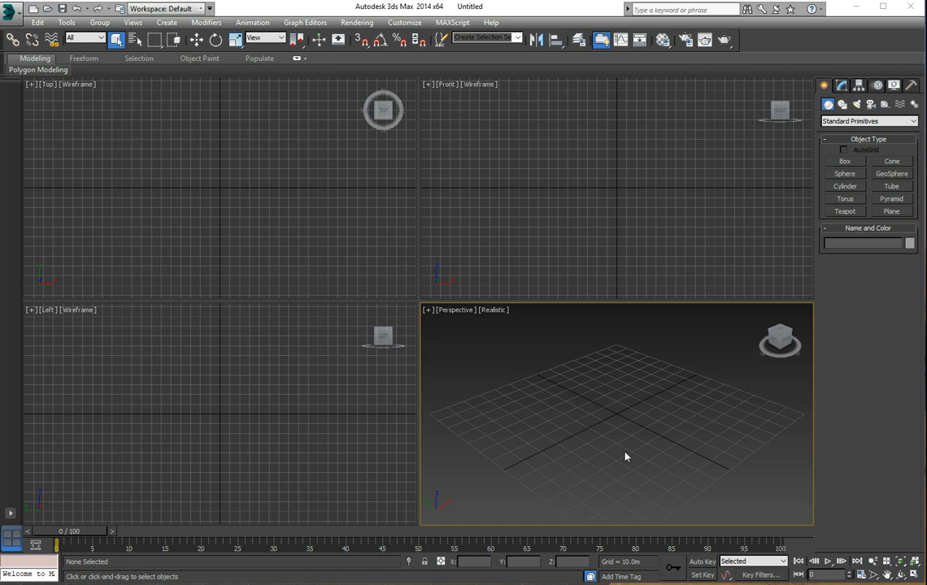
{"action": "mouse_move", "coordinate": [618, 432]}
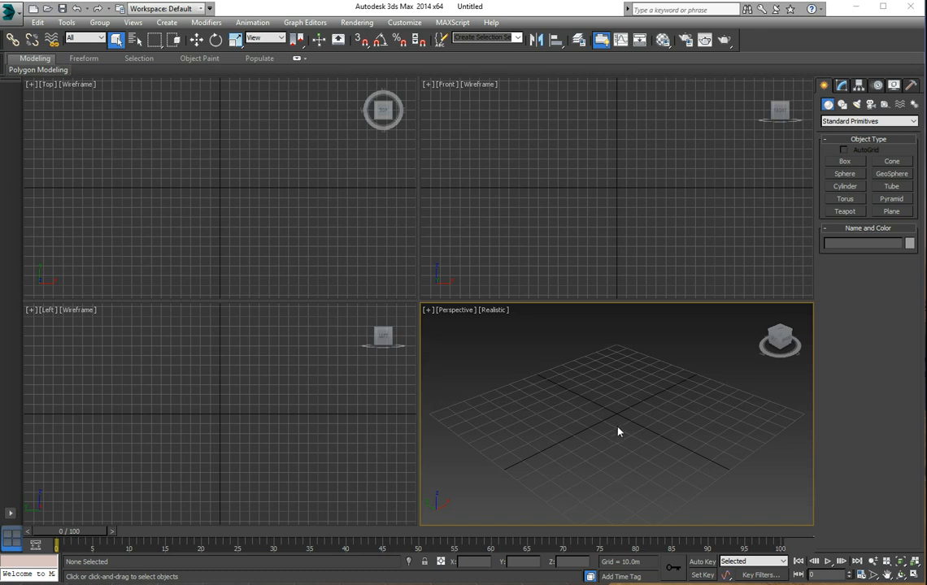
{"action": "mouse_move", "coordinate": [624, 325]}
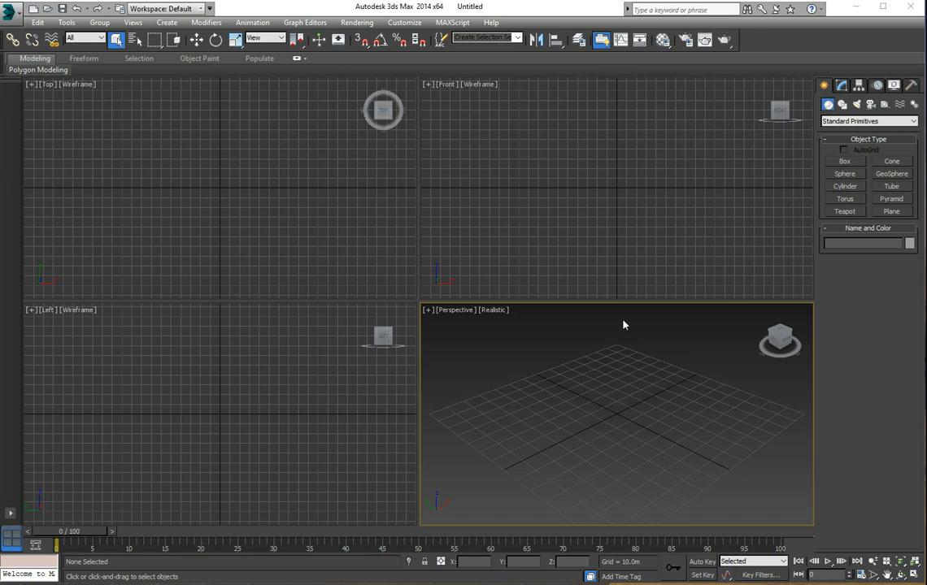
{"action": "mouse_move", "coordinate": [663, 39]}
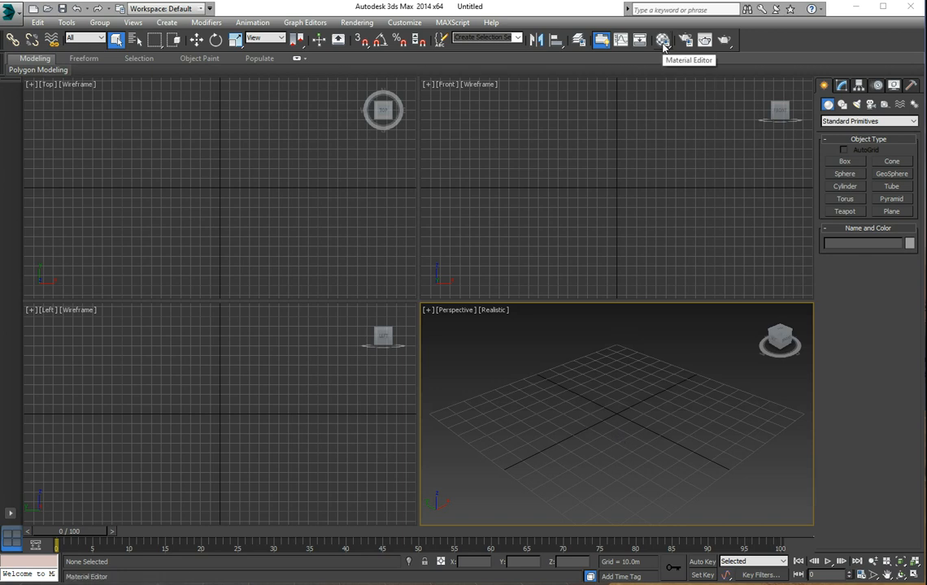
- Review and close the render settings before modelling
{"action": "left_click", "coordinate": [663, 39]}
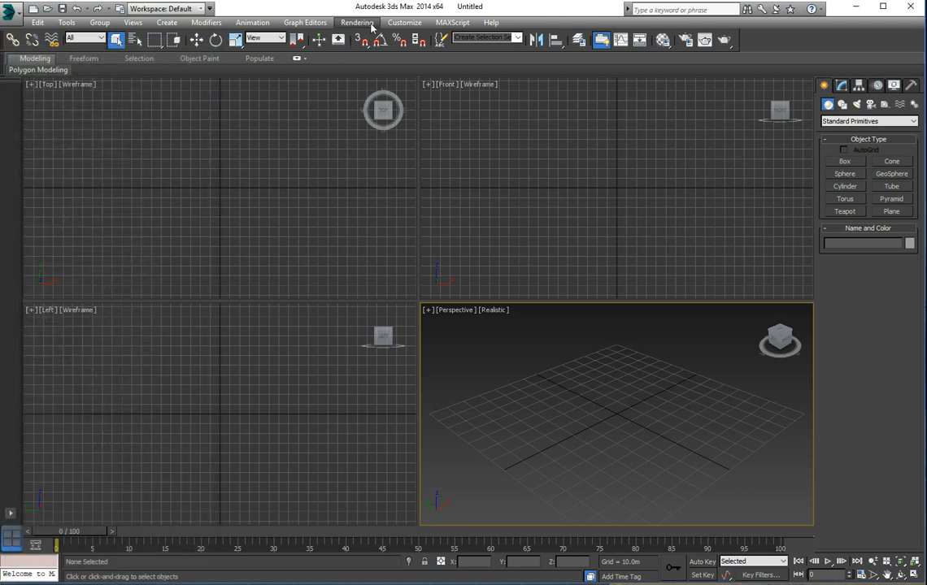
{"action": "left_click", "coordinate": [357, 22]}
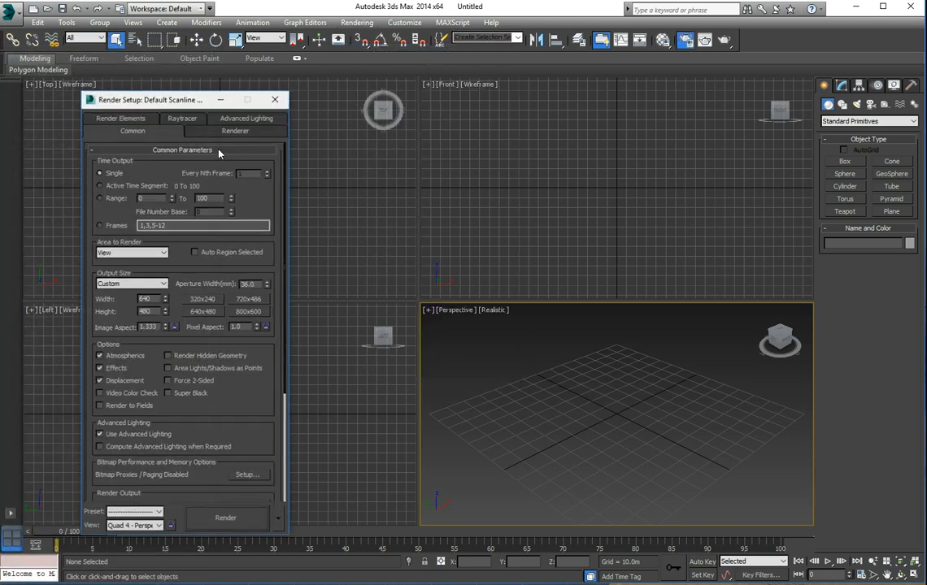
{"action": "scroll", "scroll_direction": "down", "scroll_amount": 3}
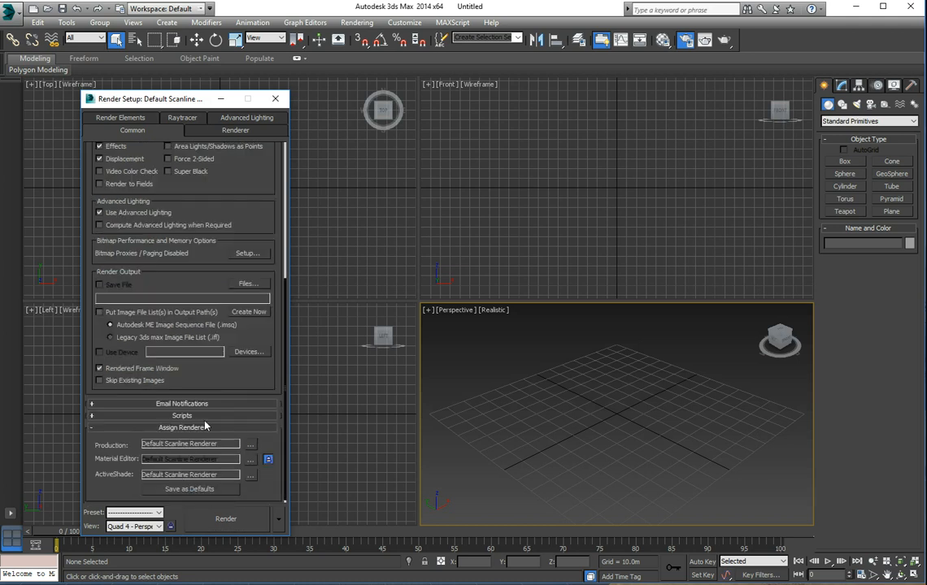
{"action": "left_click", "coordinate": [250, 445]}
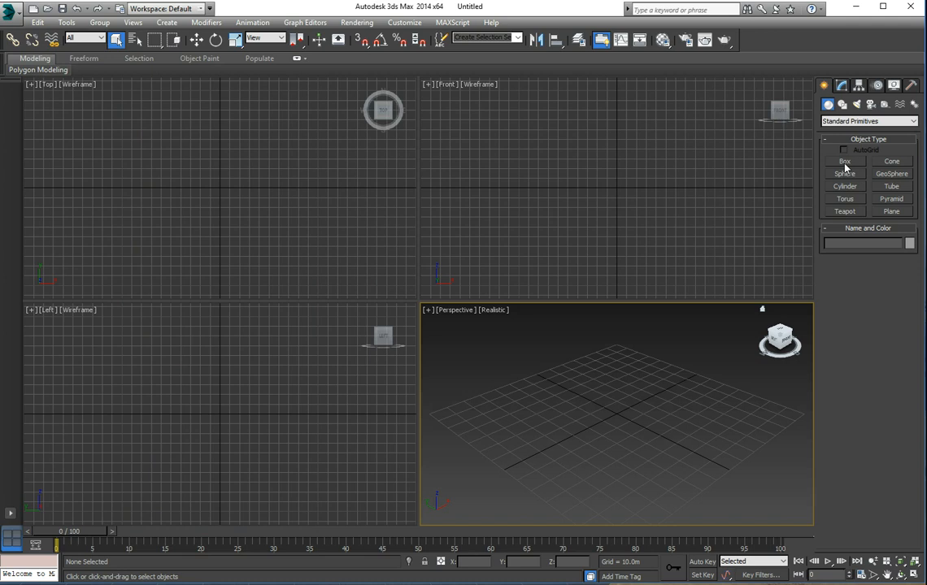
- Create a box primitive (Box001) in the Perspective viewport
{"action": "left_click", "coordinate": [844, 161]}
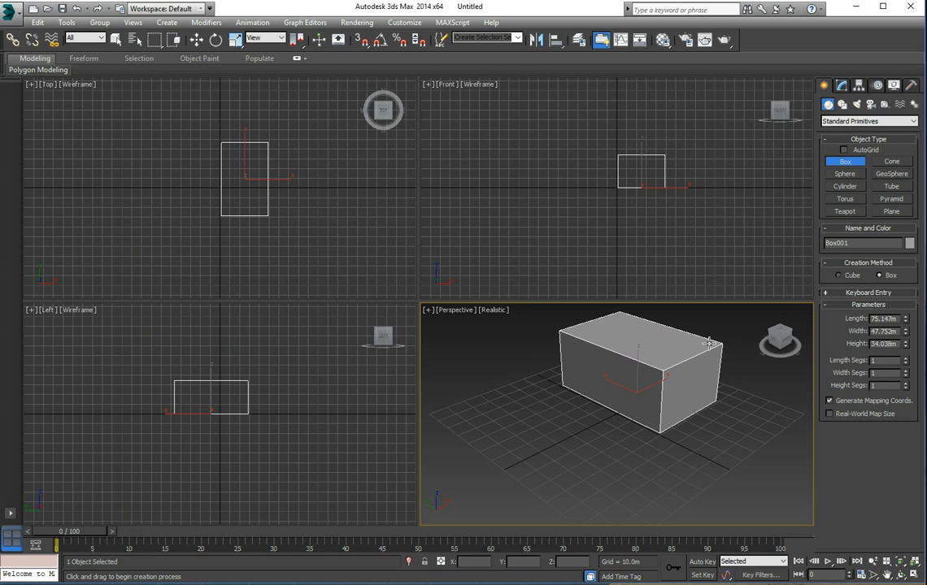
{"action": "left_click", "coordinate": [118, 39]}
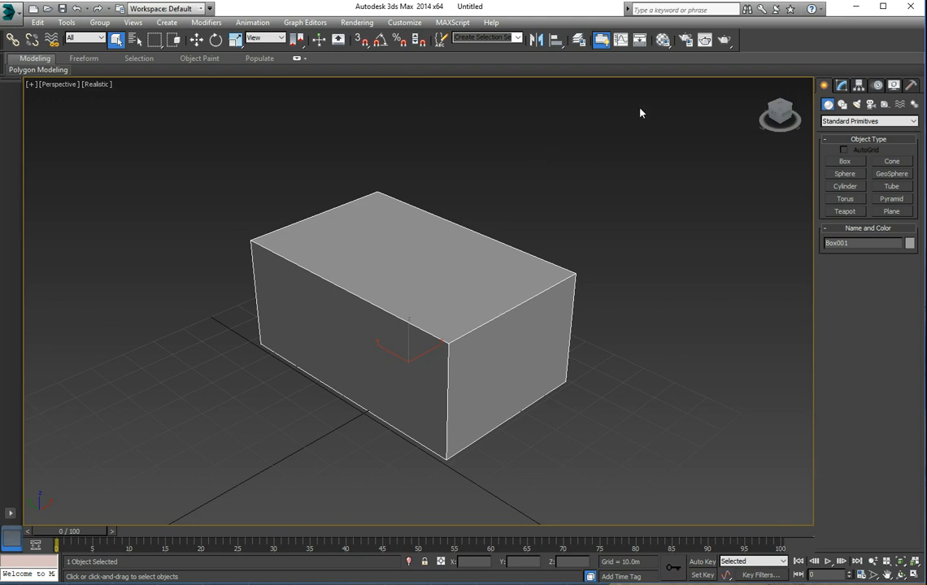
{"action": "mouse_move", "coordinate": [665, 51]}
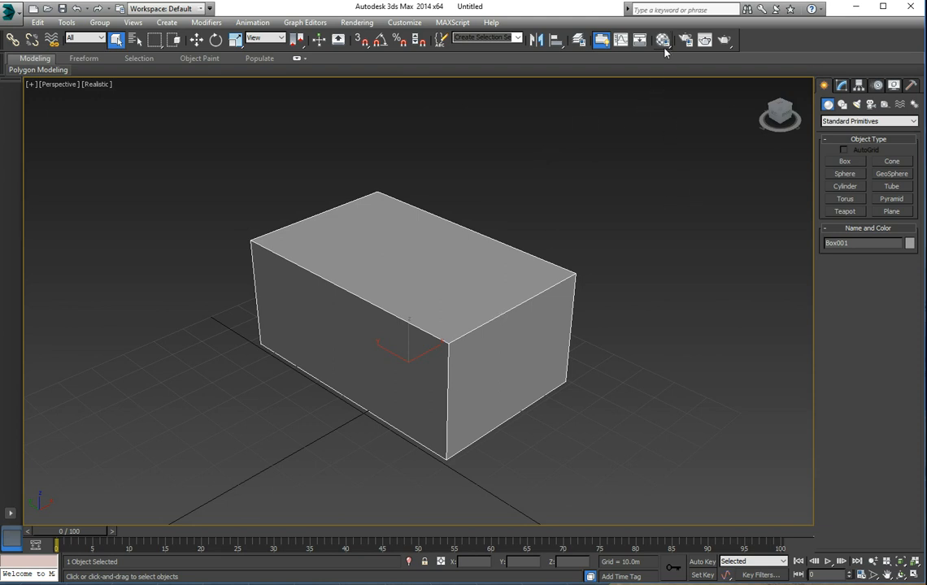
- In the Material Editor, pick Multi/Sub-Object as the first material's type
{"action": "left_click", "coordinate": [663, 39]}
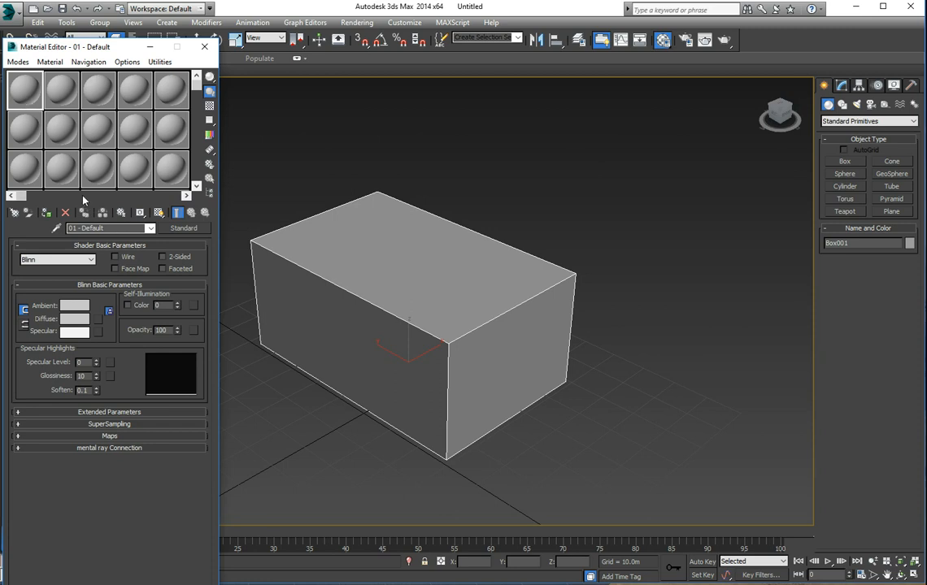
{"action": "mouse_move", "coordinate": [127, 247]}
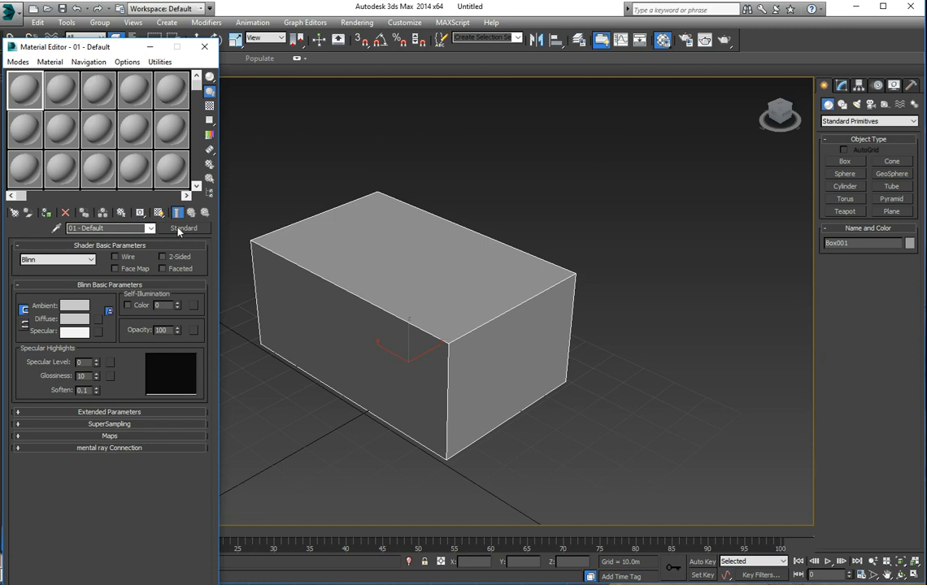
{"action": "left_click", "coordinate": [185, 228]}
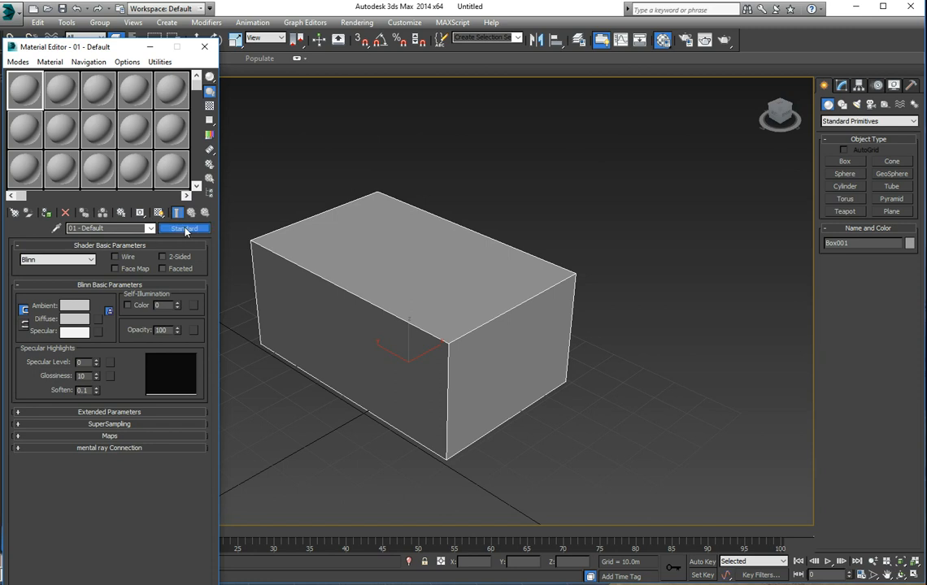
{"action": "left_click", "coordinate": [185, 227]}
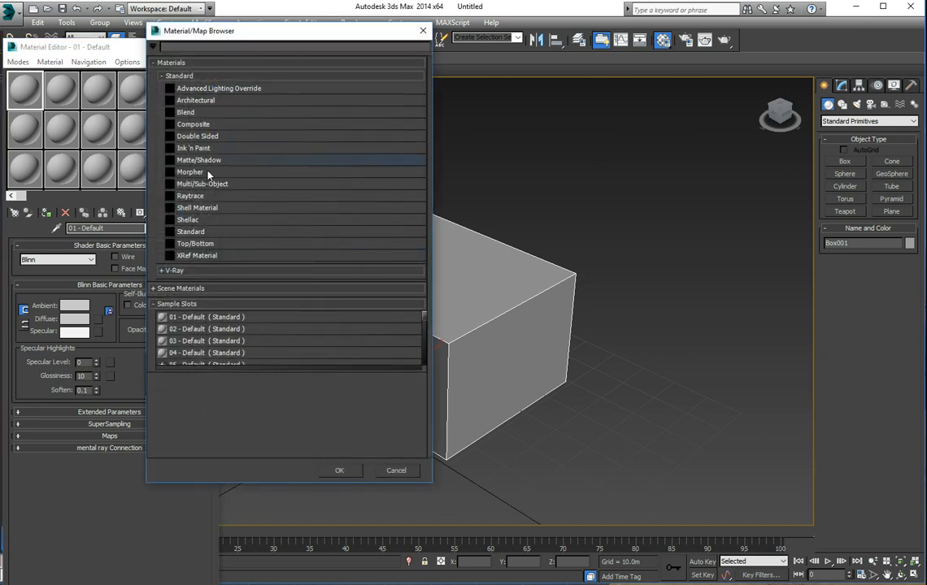
{"action": "mouse_move", "coordinate": [202, 183]}
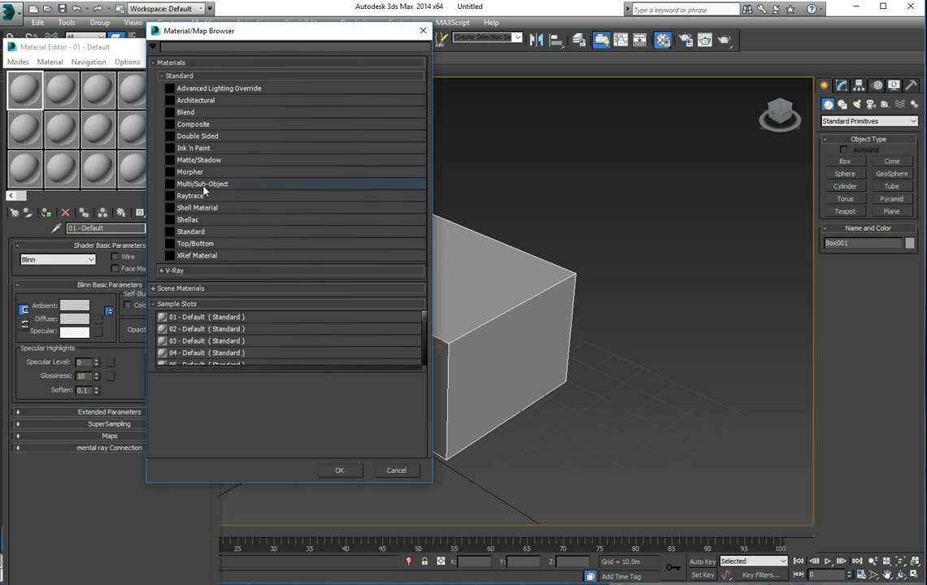
{"action": "left_click", "coordinate": [203, 183]}
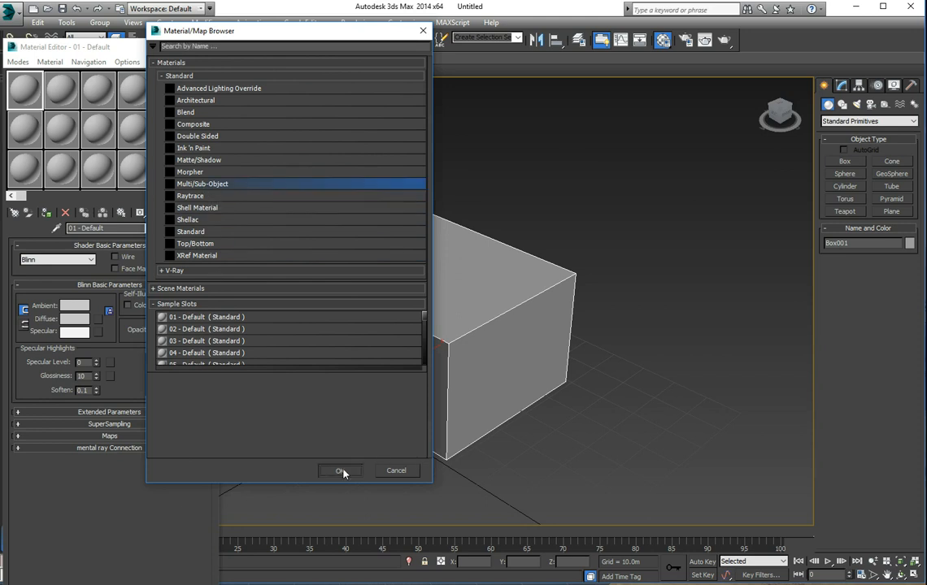
{"action": "left_click", "coordinate": [339, 471]}
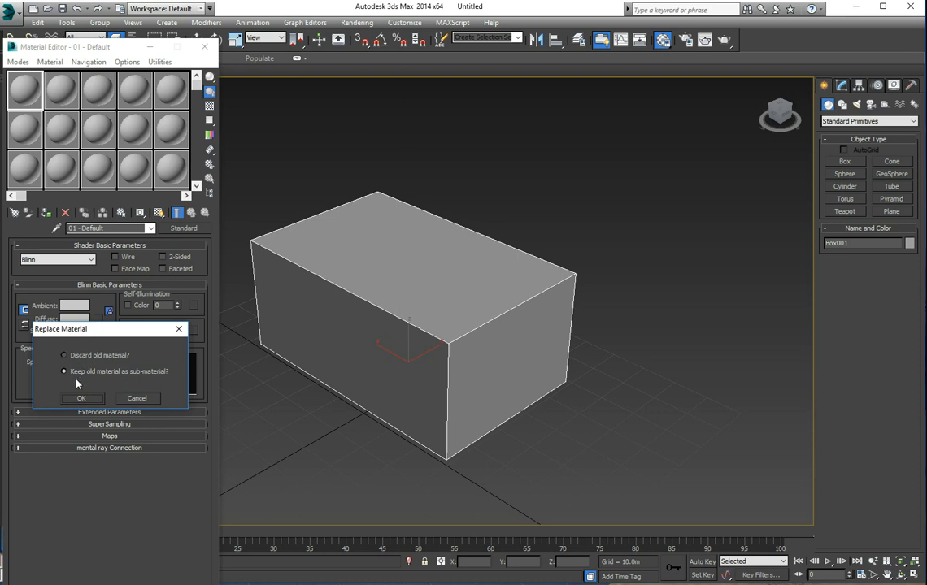
{"action": "mouse_move", "coordinate": [89, 371]}
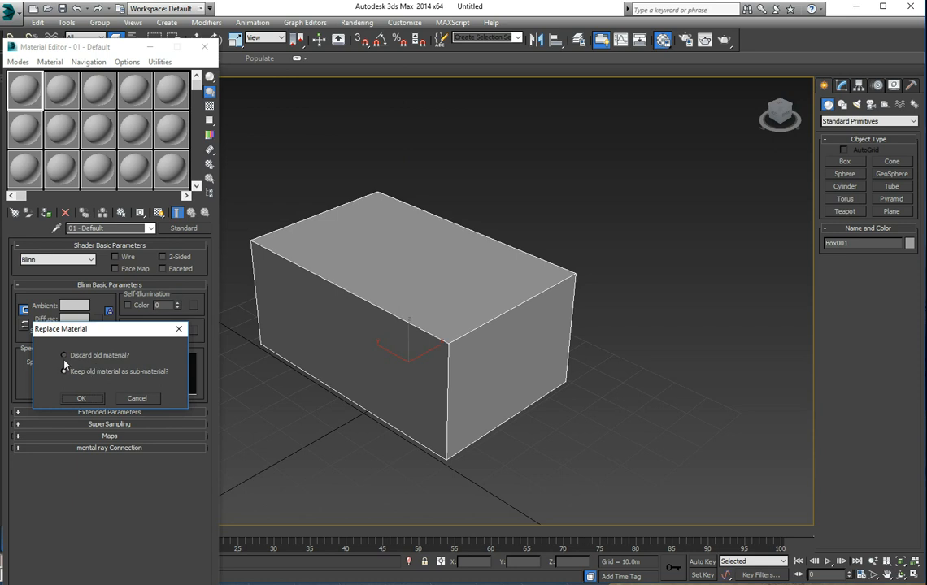
- Discard the old material, leaving a Multi/Sub-Object material with ten empty slots
{"action": "left_click", "coordinate": [82, 398]}
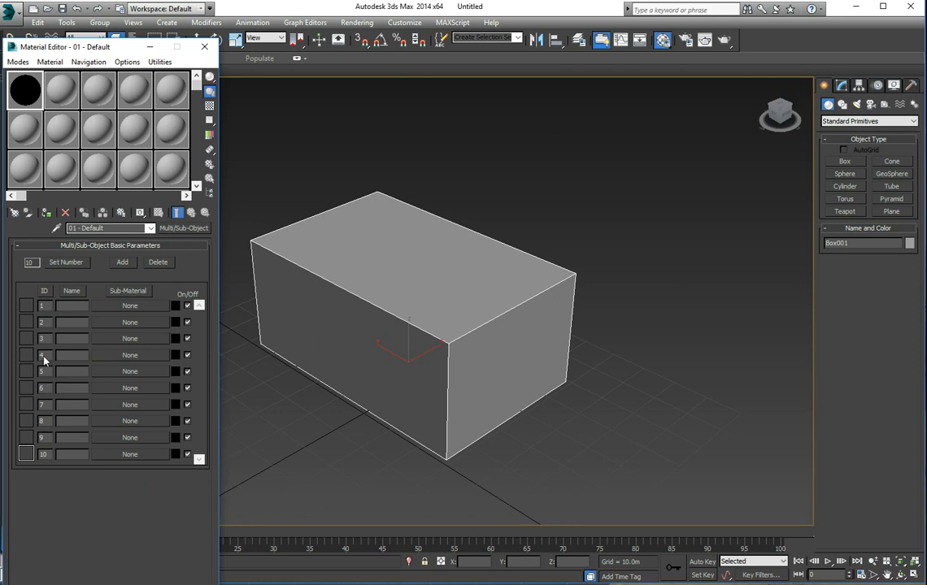
{"action": "mouse_move", "coordinate": [63, 296]}
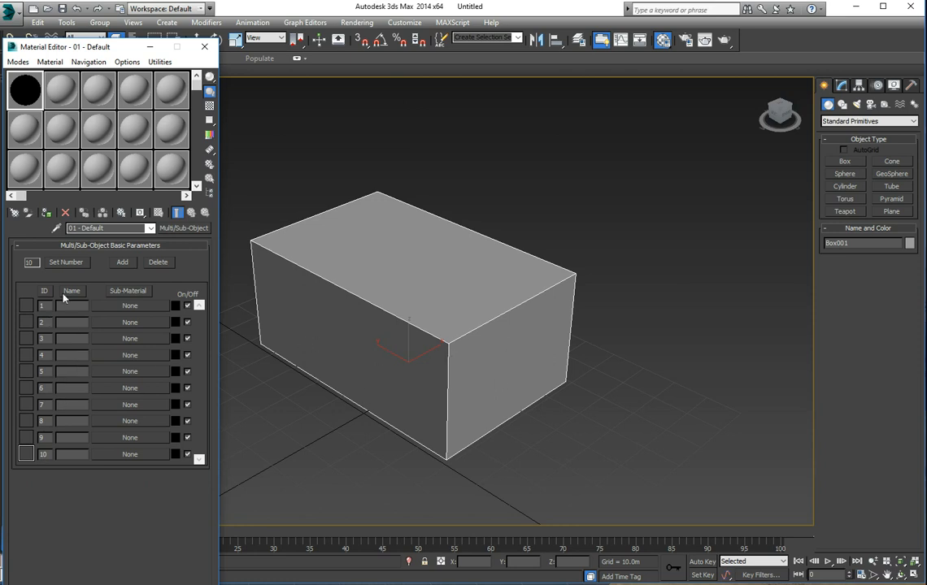
{"action": "left_click_drag", "start_coordinate": [447, 342], "coordinate": [474, 315]}
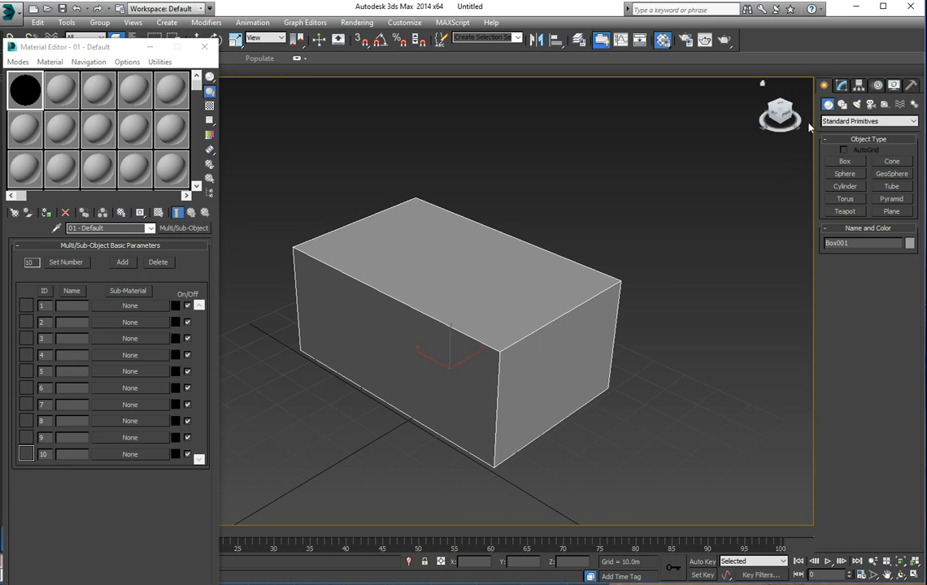
{"action": "left_click", "coordinate": [842, 84]}
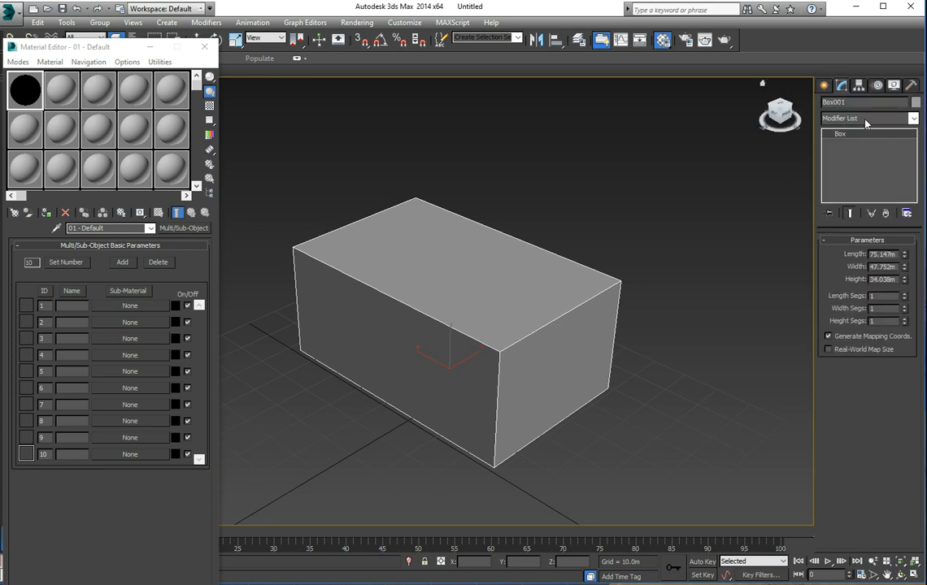
{"action": "left_click", "coordinate": [914, 117]}
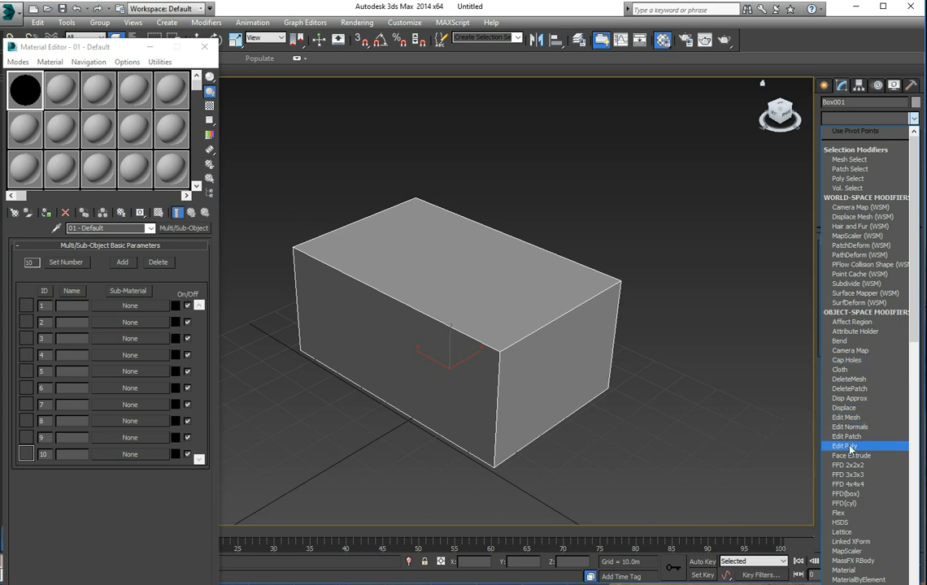
{"action": "left_click", "coordinate": [843, 446]}
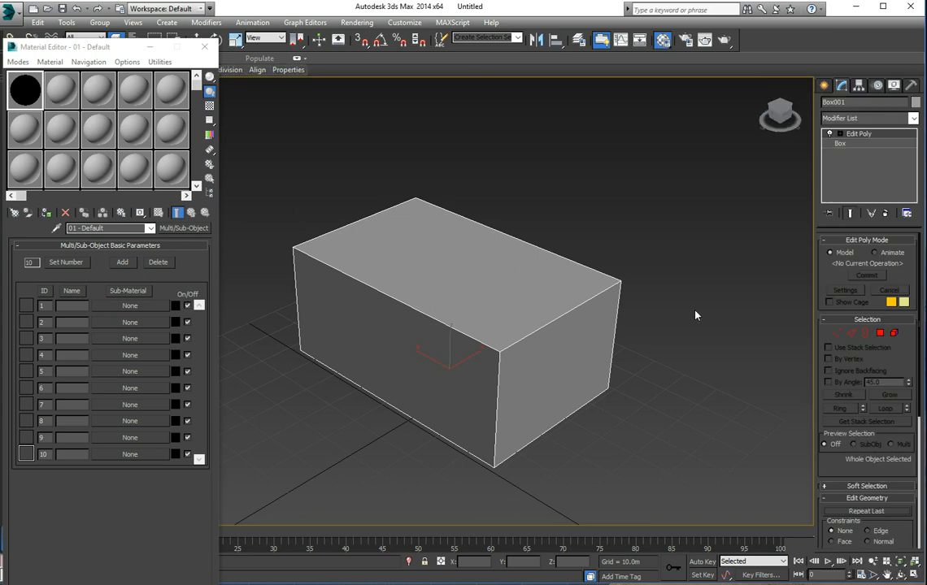
{"action": "mouse_move", "coordinate": [250, 328]}
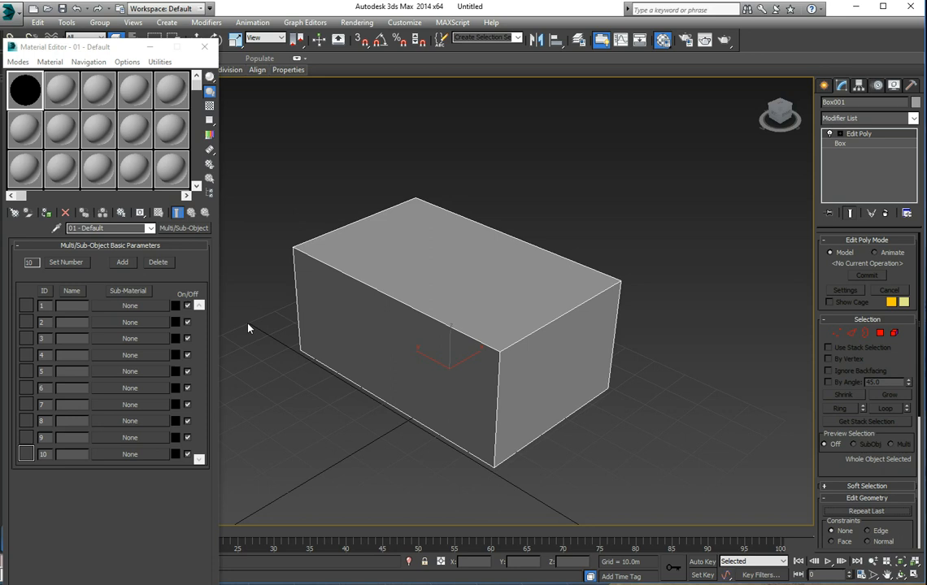
{"action": "mouse_move", "coordinate": [220, 270]}
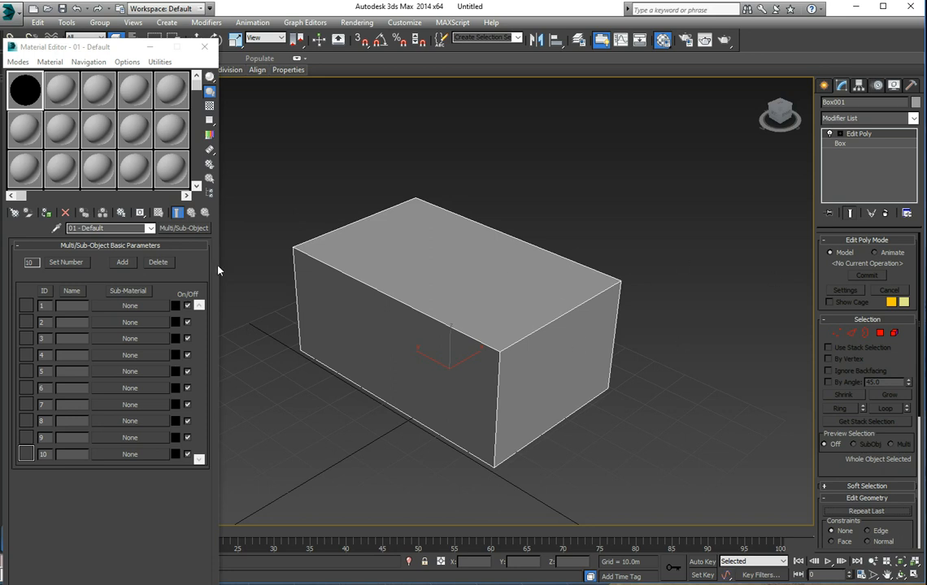
{"action": "mouse_move", "coordinate": [307, 227]}
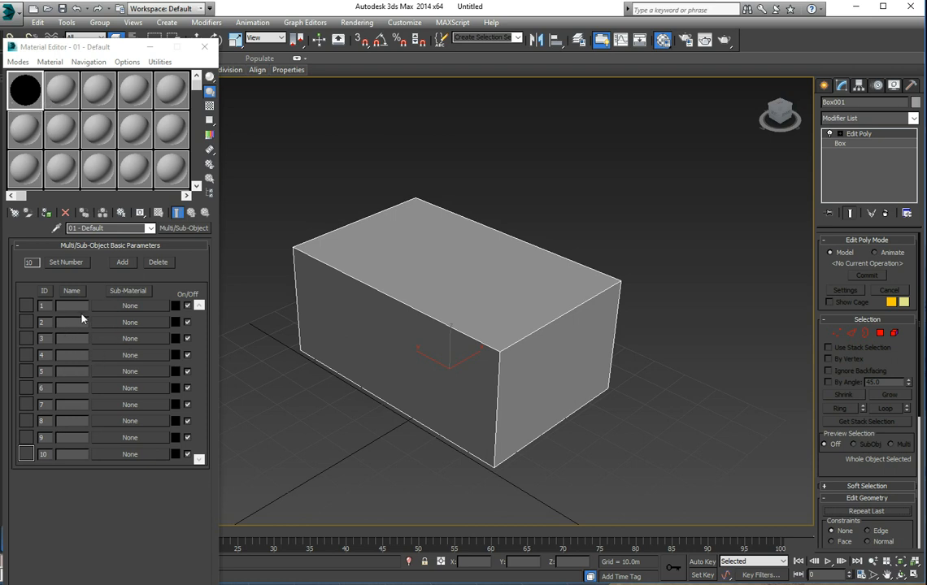
{"action": "mouse_move", "coordinate": [117, 340]}
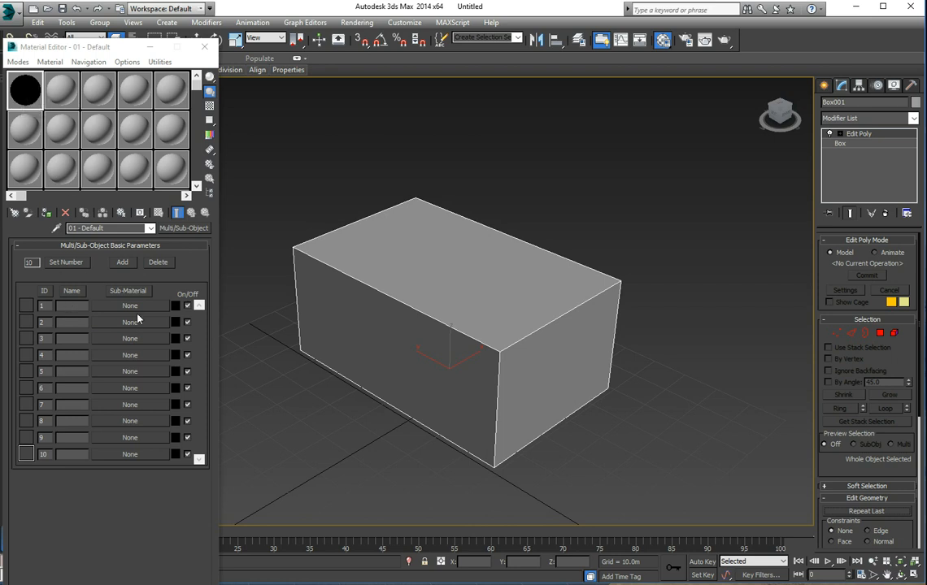
{"action": "mouse_move", "coordinate": [104, 372]}
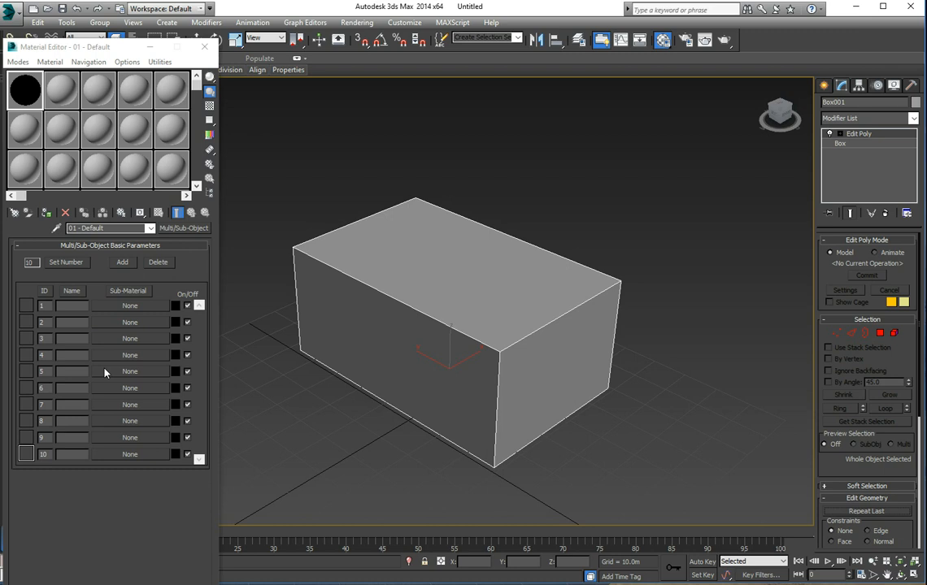
{"action": "mouse_move", "coordinate": [127, 311]}
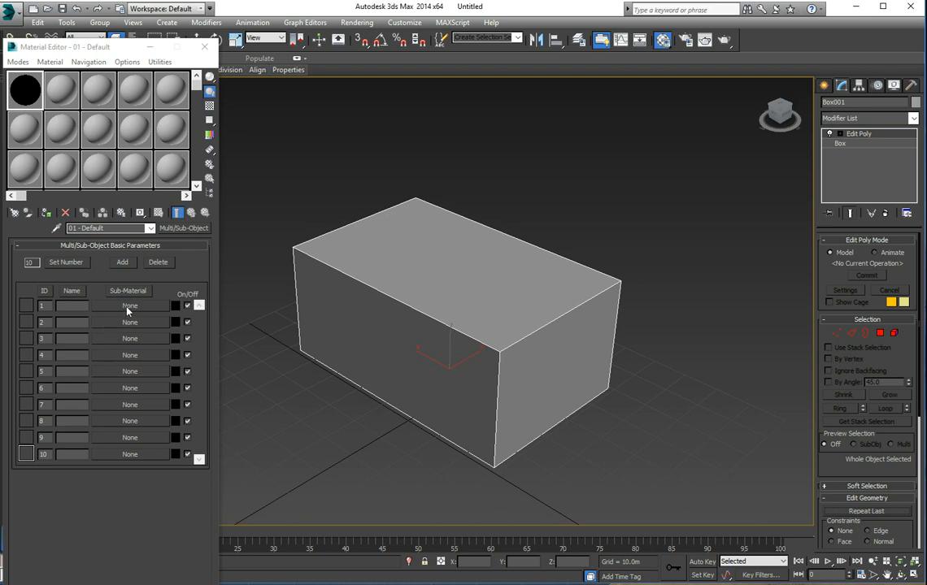
- Assign the Multi/Sub-Object material to the box and make one sub-material a VRayMtl
{"action": "left_click", "coordinate": [130, 305]}
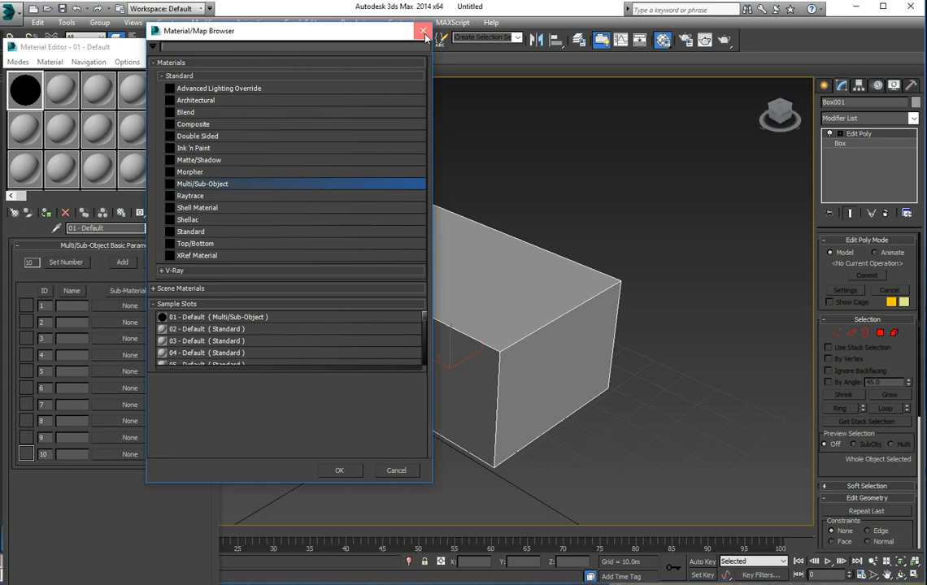
{"action": "left_click", "coordinate": [422, 29]}
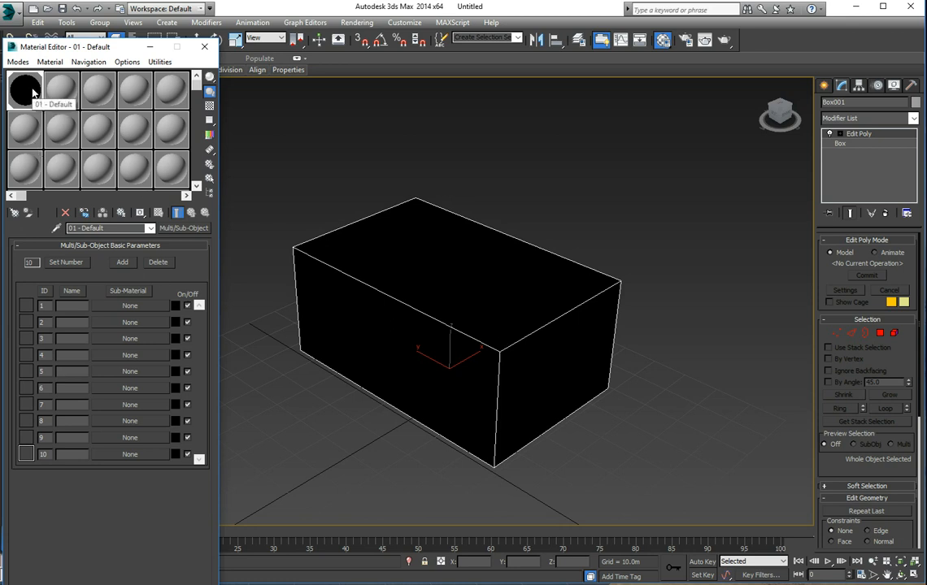
{"action": "left_click", "coordinate": [25, 89]}
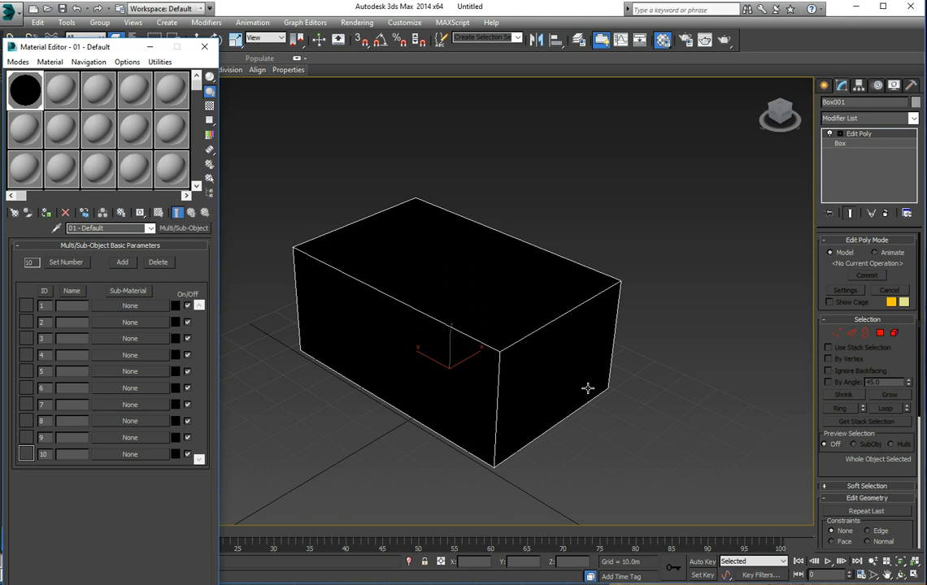
{"action": "mouse_move", "coordinate": [498, 397]}
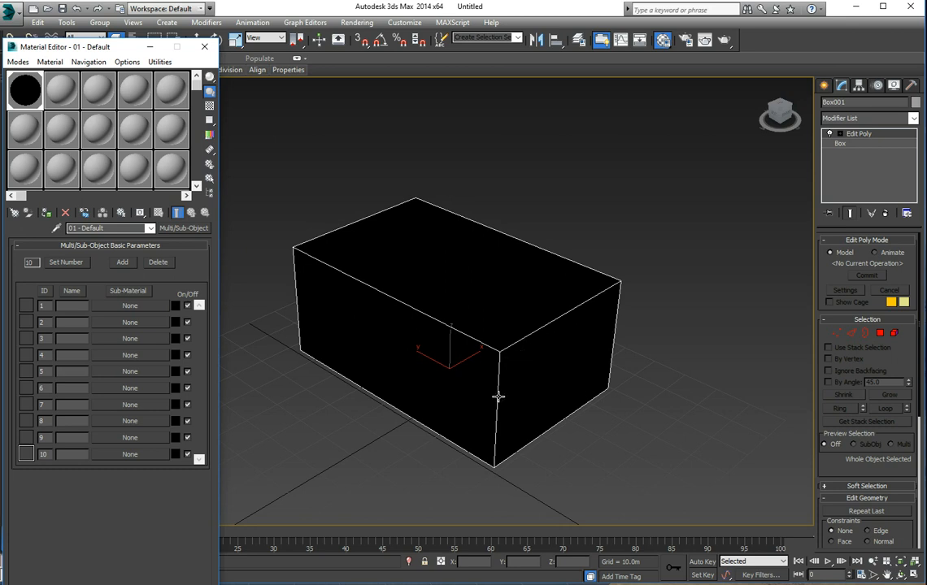
{"action": "mouse_move", "coordinate": [509, 426]}
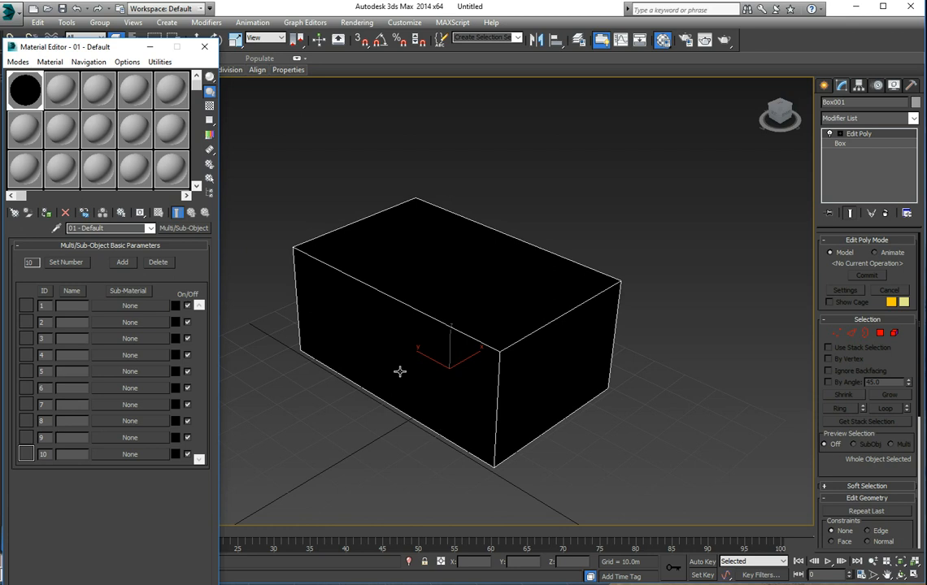
{"action": "mouse_move", "coordinate": [546, 293]}
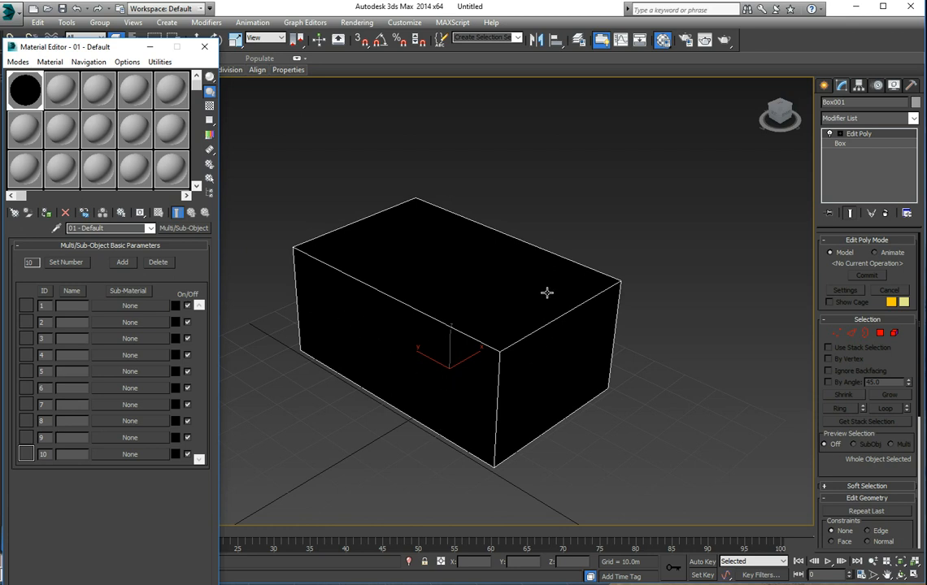
{"action": "mouse_move", "coordinate": [501, 295]}
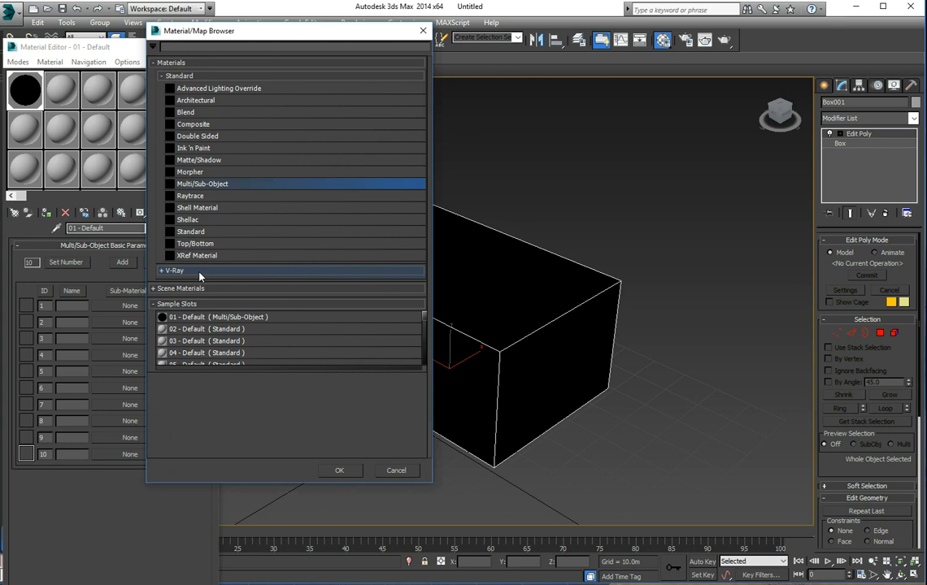
{"action": "left_click", "coordinate": [174, 270]}
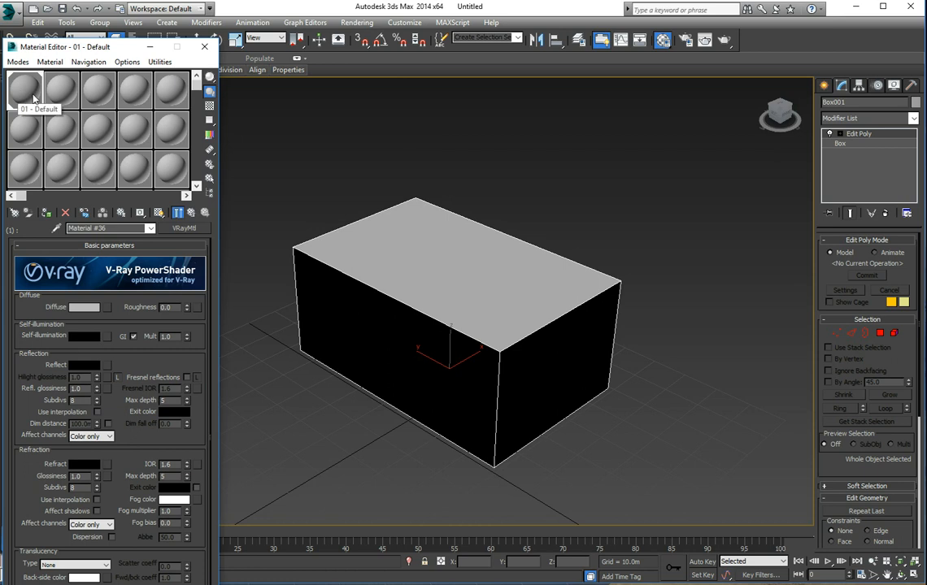
{"action": "mouse_move", "coordinate": [153, 280]}
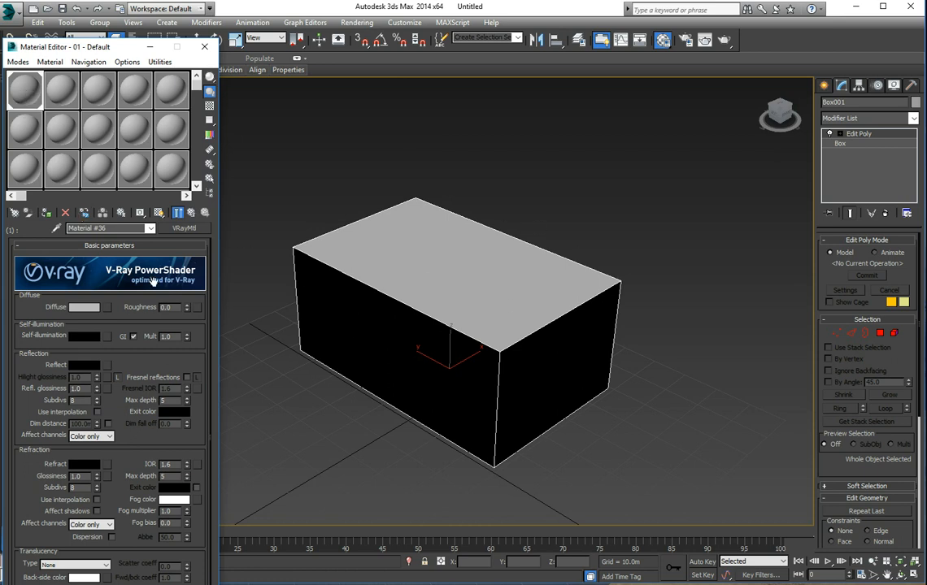
{"action": "mouse_move", "coordinate": [104, 312]}
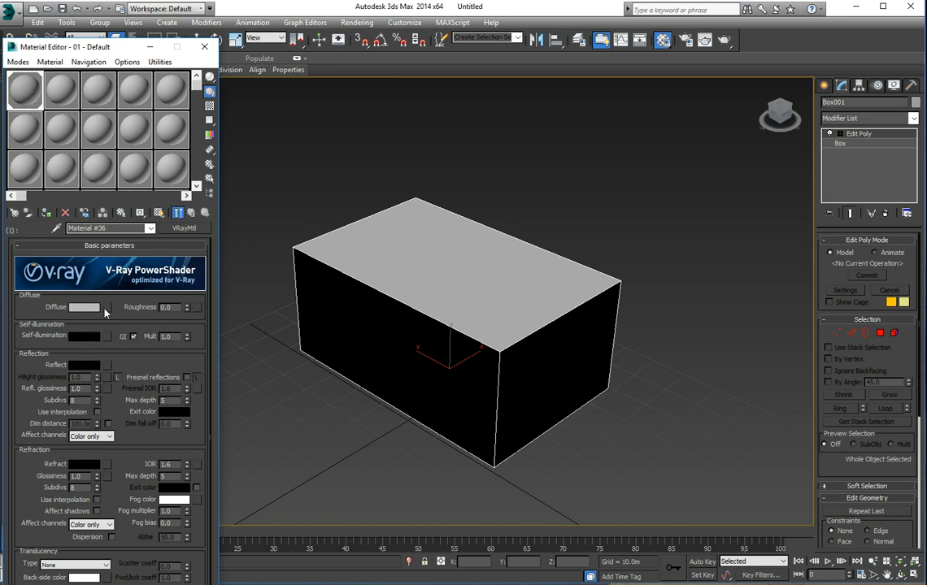
- Choose a Bitmap map for the VRayMtl's diffuse colour
{"action": "left_click", "coordinate": [103, 306]}
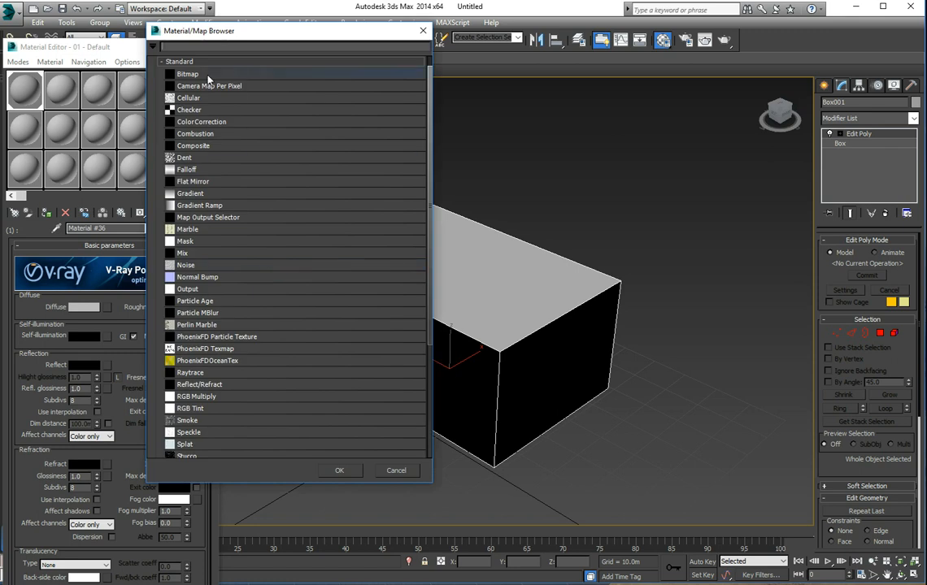
{"action": "left_click", "coordinate": [397, 470]}
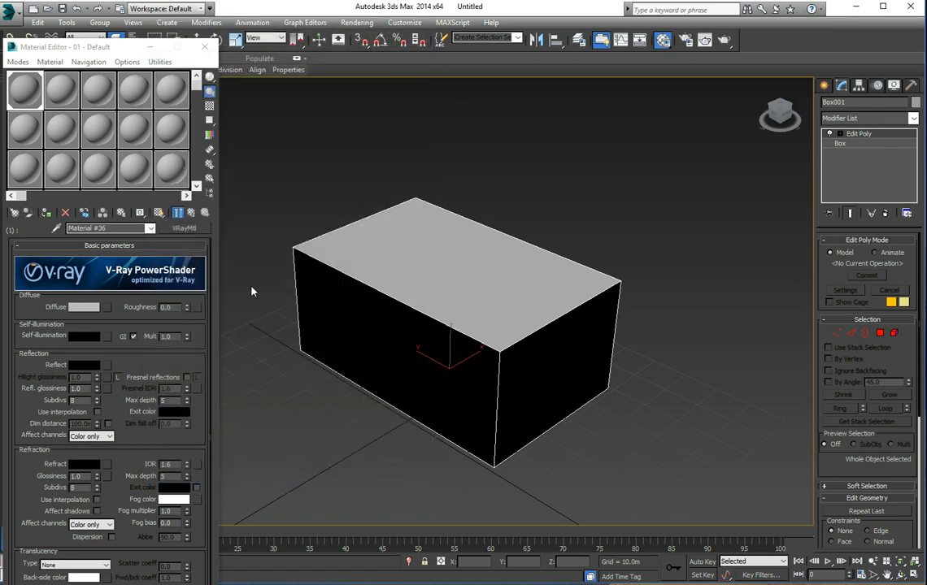
{"action": "mouse_move", "coordinate": [219, 296]}
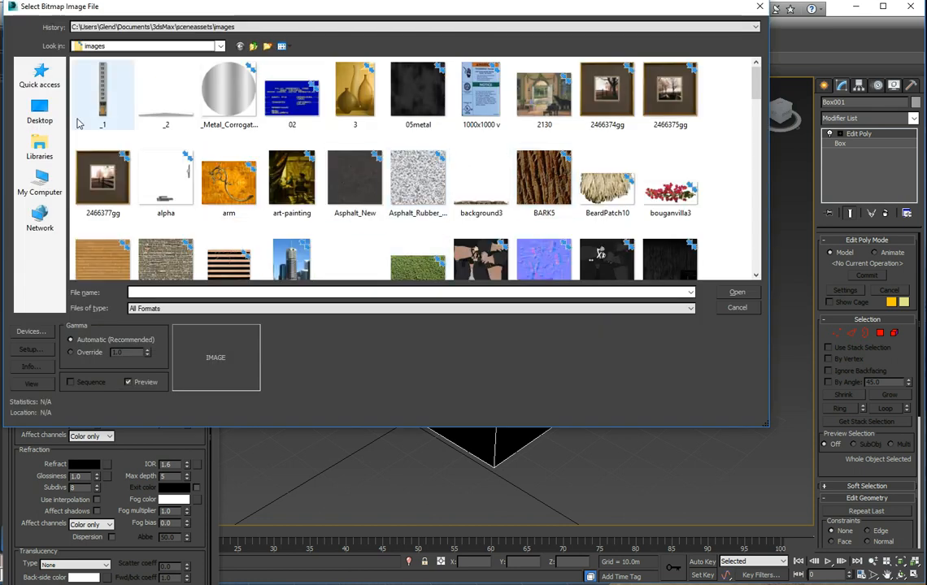
- Load the terracotta hexagonal paving texture from My Library > floor and wall
{"action": "left_click", "coordinate": [39, 182]}
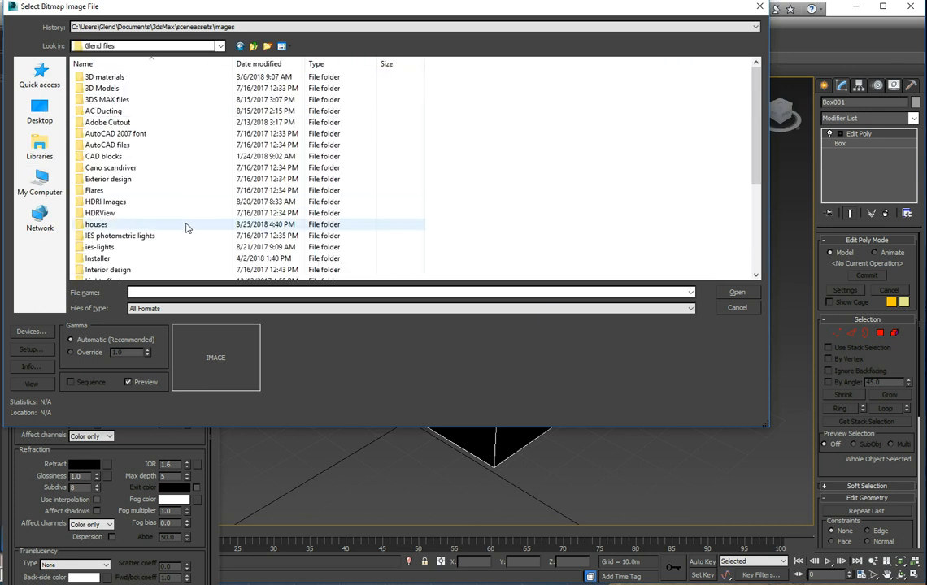
{"action": "scroll", "scroll_direction": "down", "scroll_amount": 3}
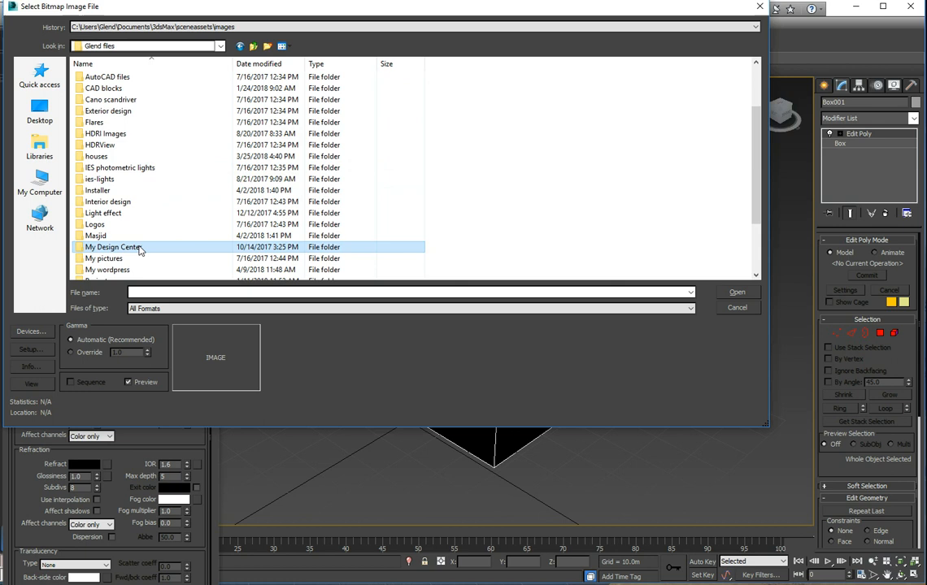
{"action": "double_click", "coordinate": [112, 247]}
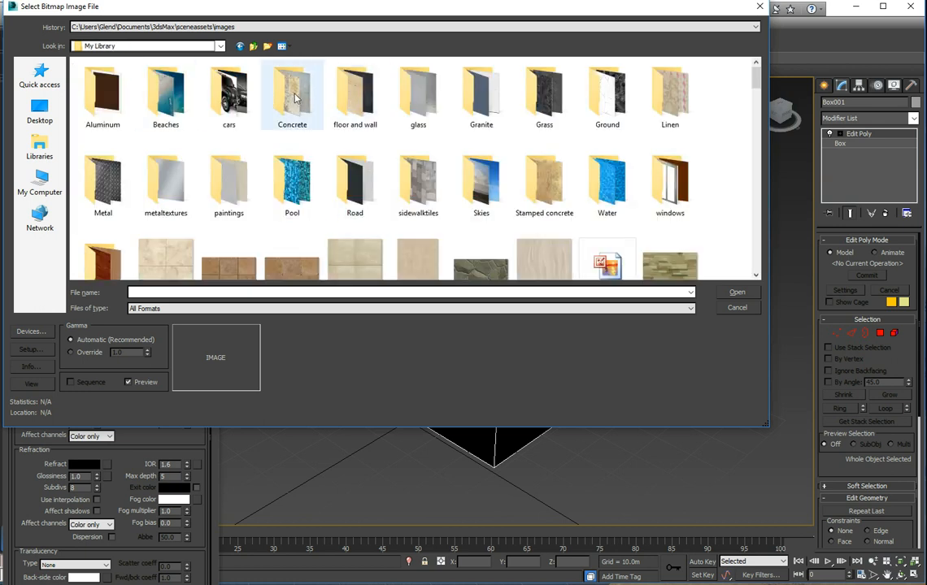
{"action": "double_click", "coordinate": [355, 93]}
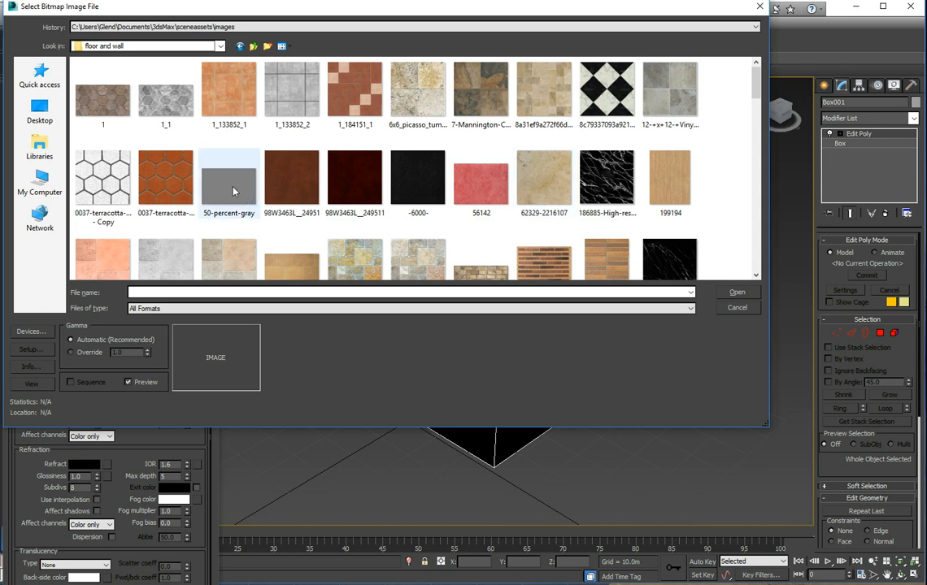
{"action": "left_click", "coordinate": [166, 177]}
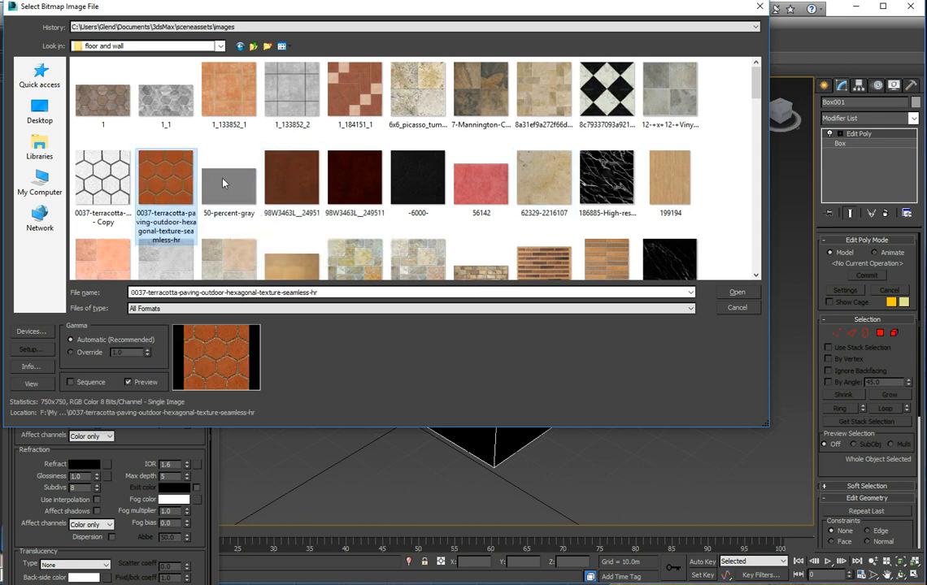
{"action": "left_click", "coordinate": [736, 292]}
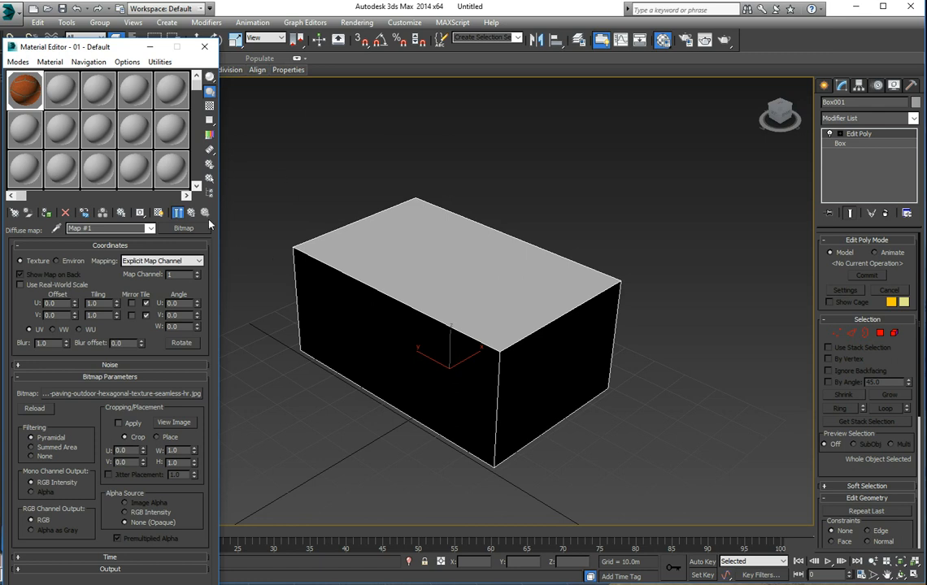
- Return to the Multi/Sub-Object material with the textured VRayMtl in slot 1, Edit Poly at object level
{"action": "left_click", "coordinate": [24, 89]}
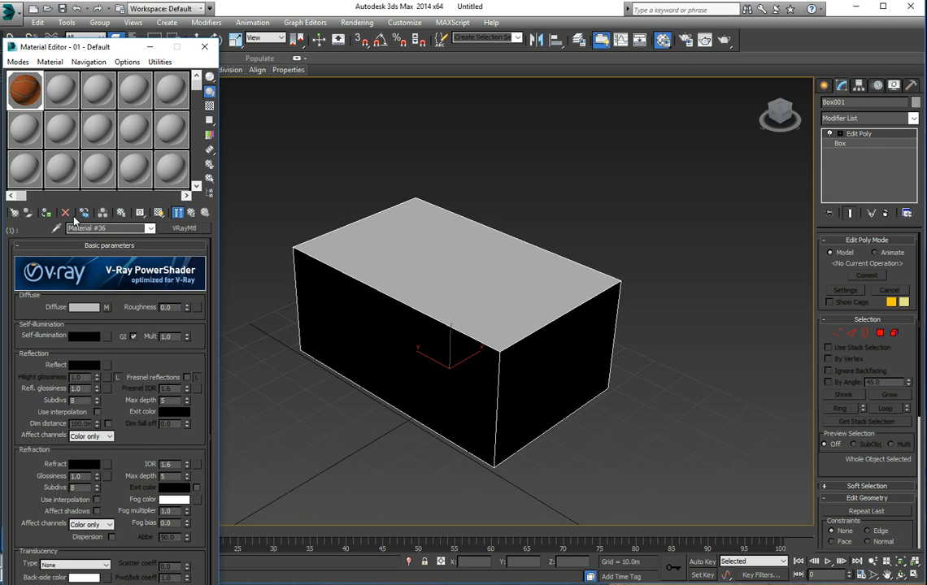
{"action": "mouse_move", "coordinate": [143, 250]}
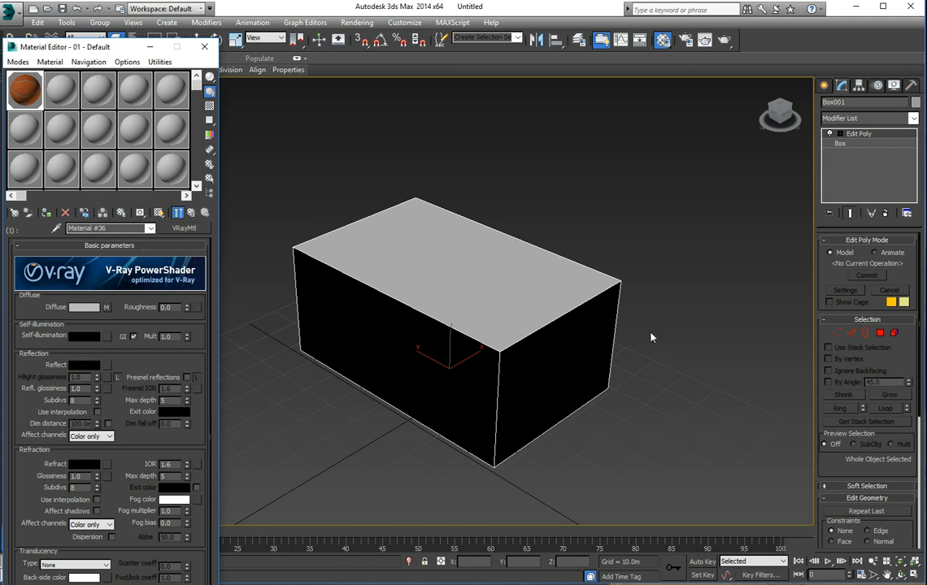
{"action": "left_click", "coordinate": [879, 333]}
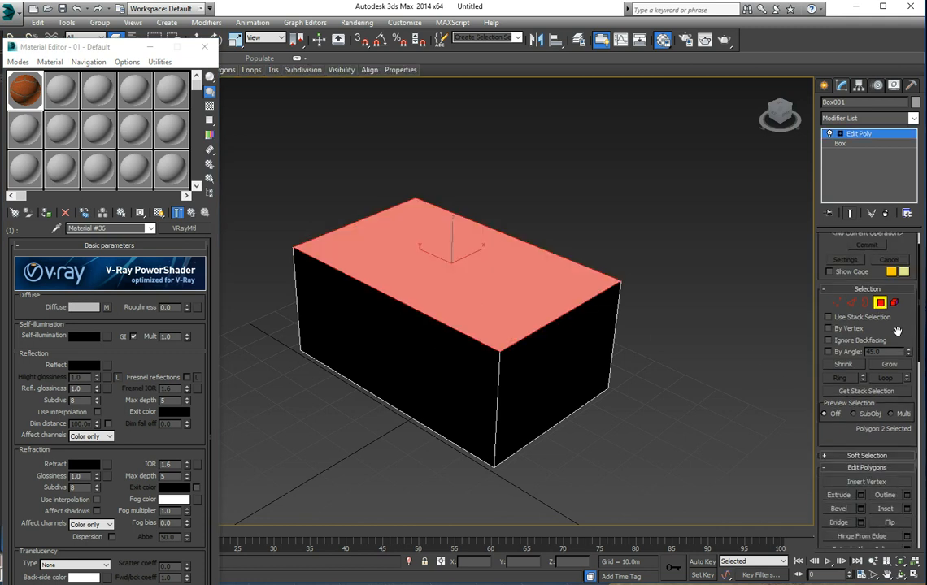
{"action": "scroll", "scroll_direction": "down", "scroll_amount": 3}
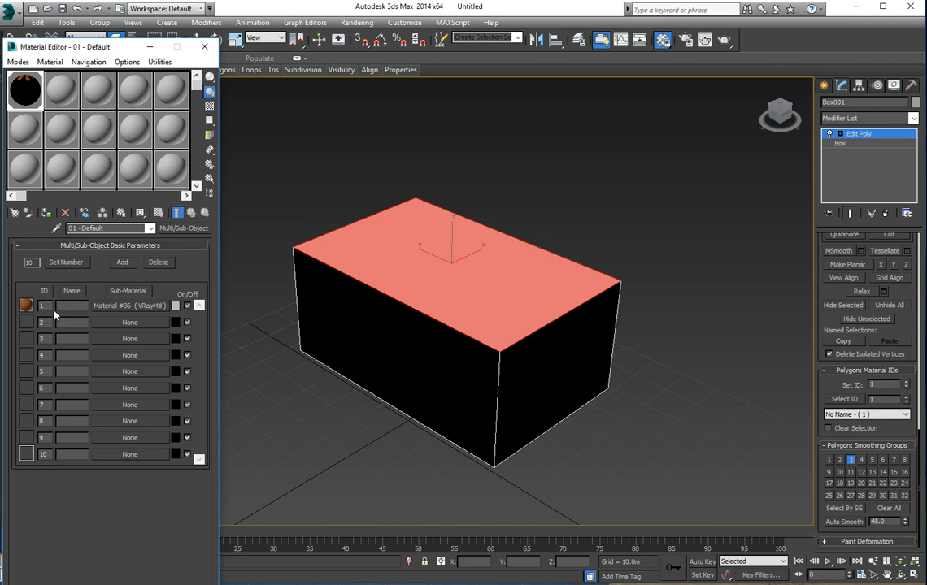
{"action": "mouse_move", "coordinate": [410, 274]}
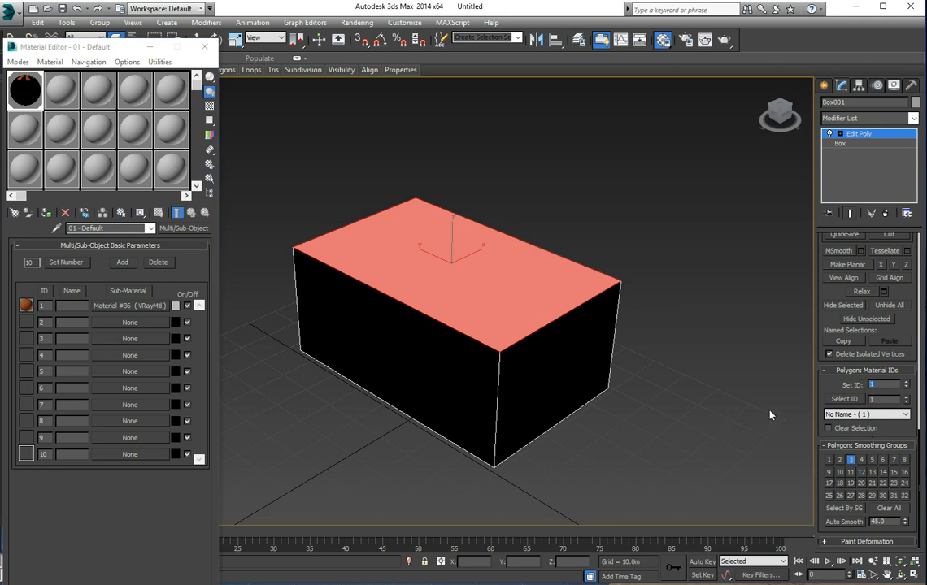
{"action": "mouse_move", "coordinate": [888, 153]}
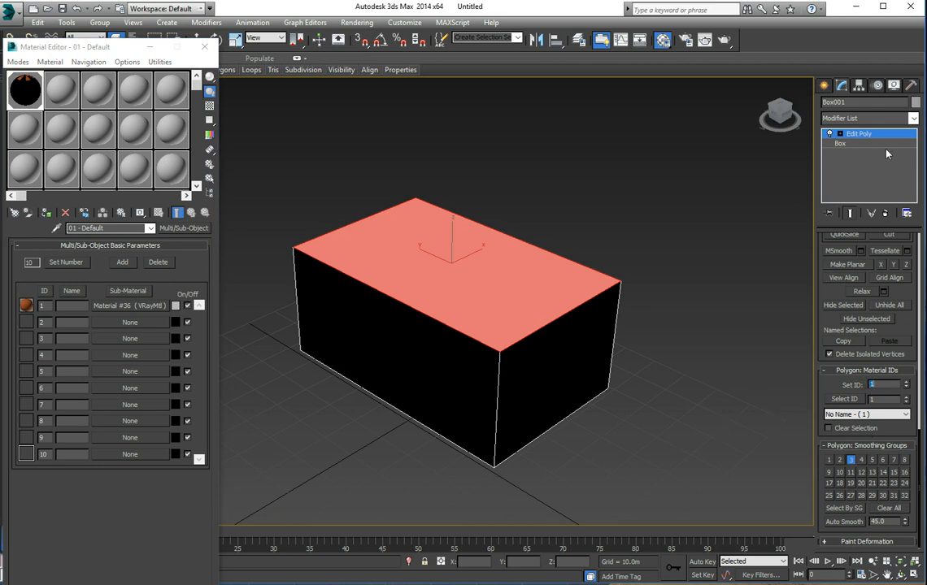
{"action": "left_click", "coordinate": [859, 133]}
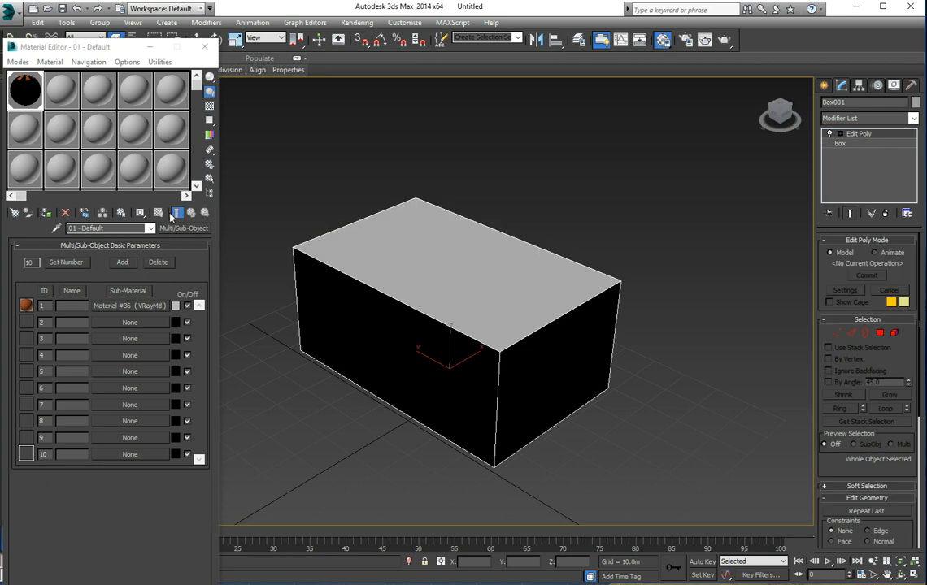
{"action": "mouse_move", "coordinate": [122, 289]}
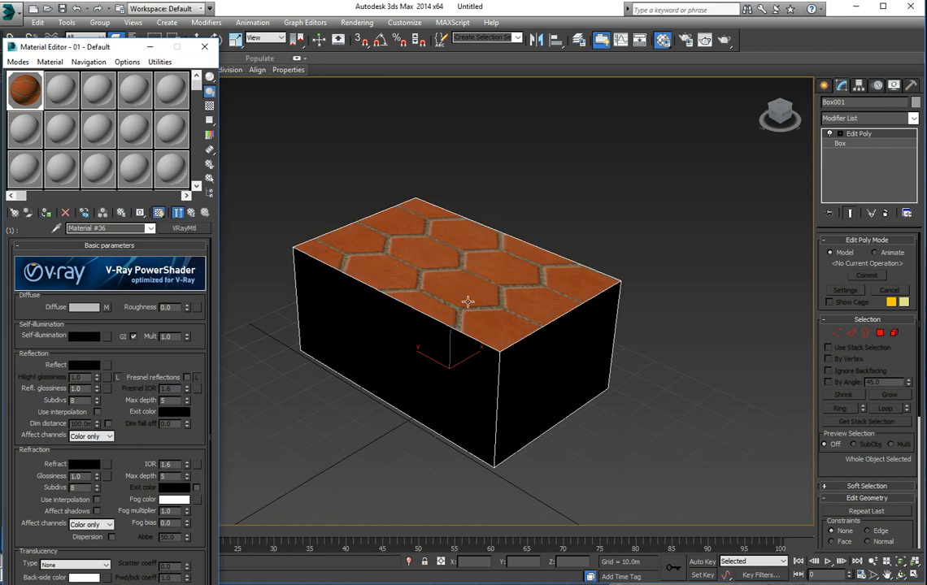
{"action": "mouse_move", "coordinate": [478, 298]}
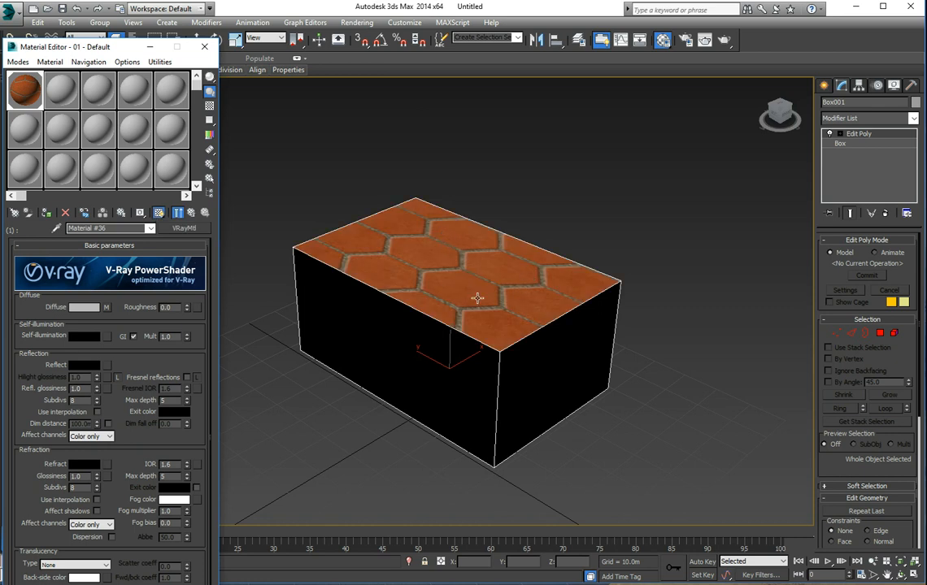
{"action": "mouse_move", "coordinate": [474, 280]}
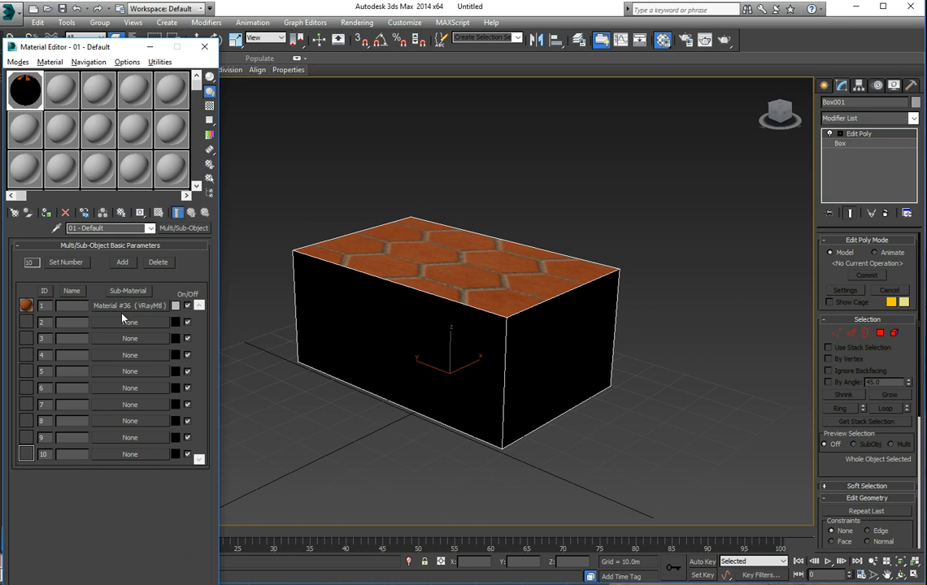
{"action": "mouse_move", "coordinate": [128, 329]}
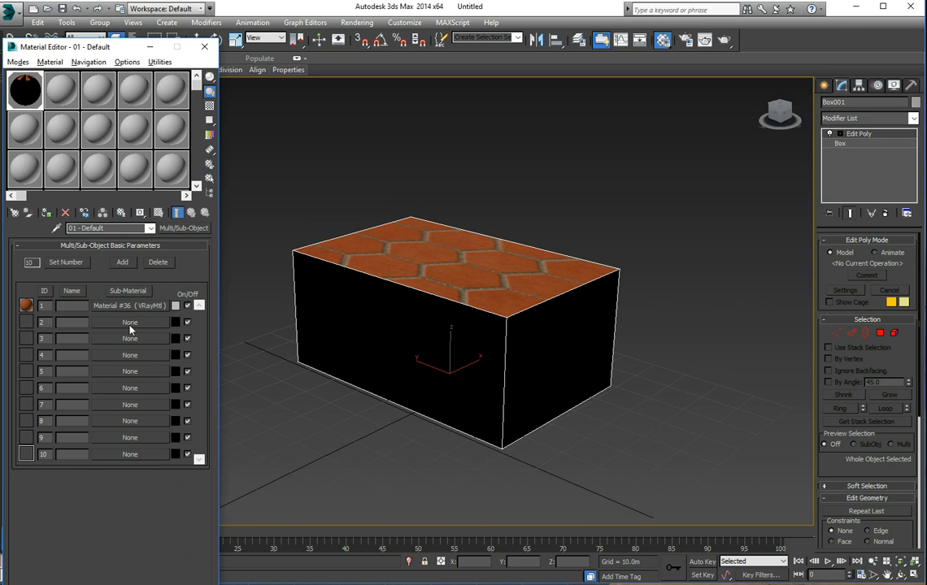
- Make the second sub-material a VRayMtl with the white hexagon '- Copy' tile bitmap as diffuse
{"action": "left_click", "coordinate": [130, 322]}
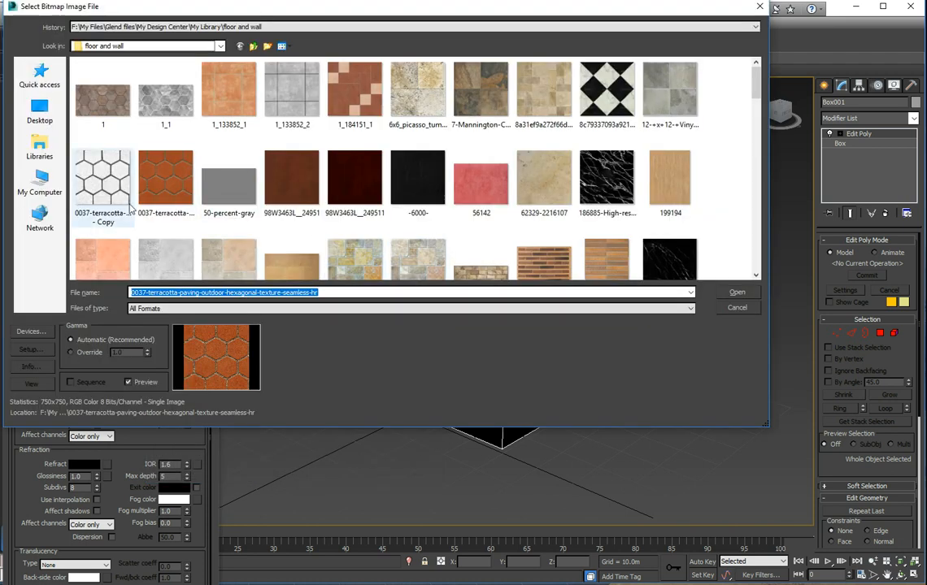
{"action": "left_click", "coordinate": [735, 293]}
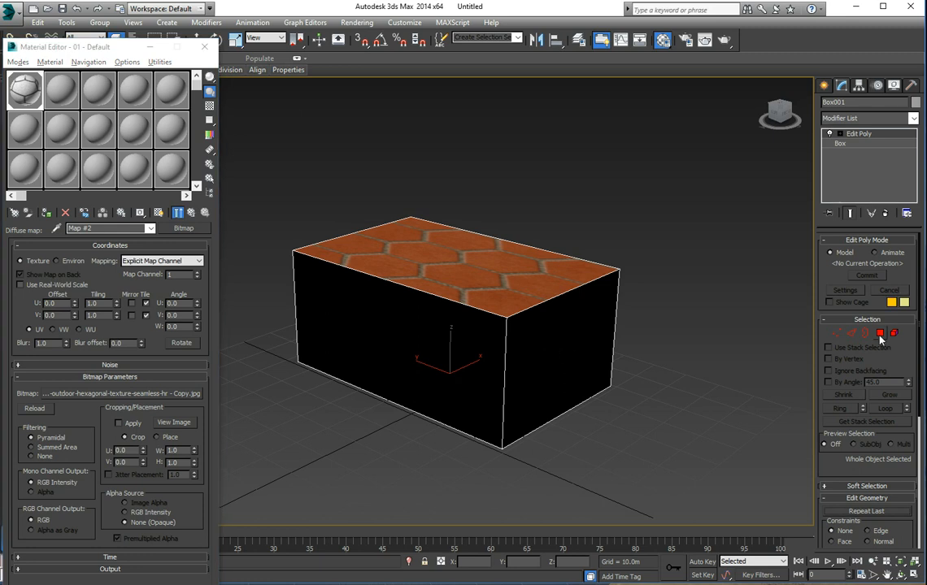
{"action": "left_click", "coordinate": [879, 334]}
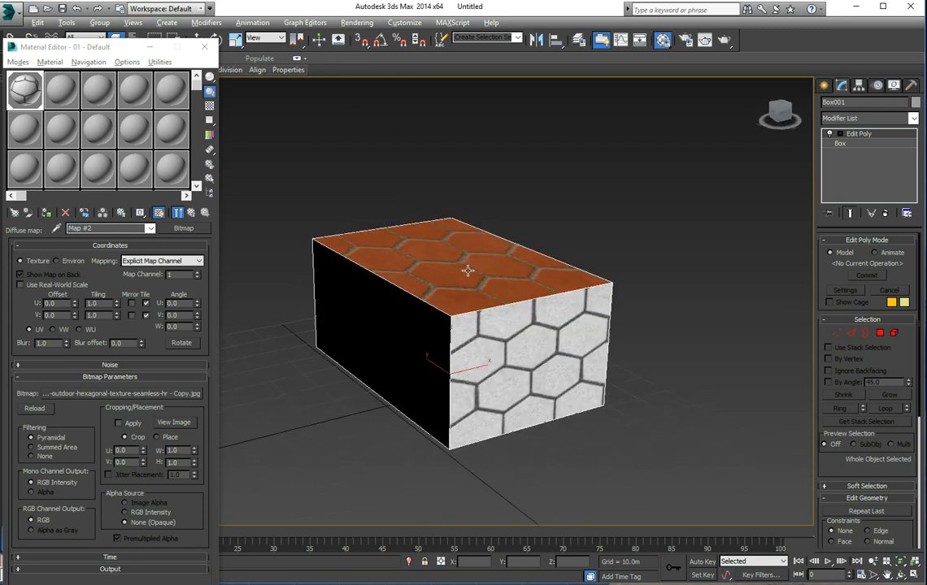
- Orbit and zoom the viewport to check the white-tiled side face
{"action": "left_click_drag", "start_coordinate": [468, 270], "coordinate": [539, 291]}
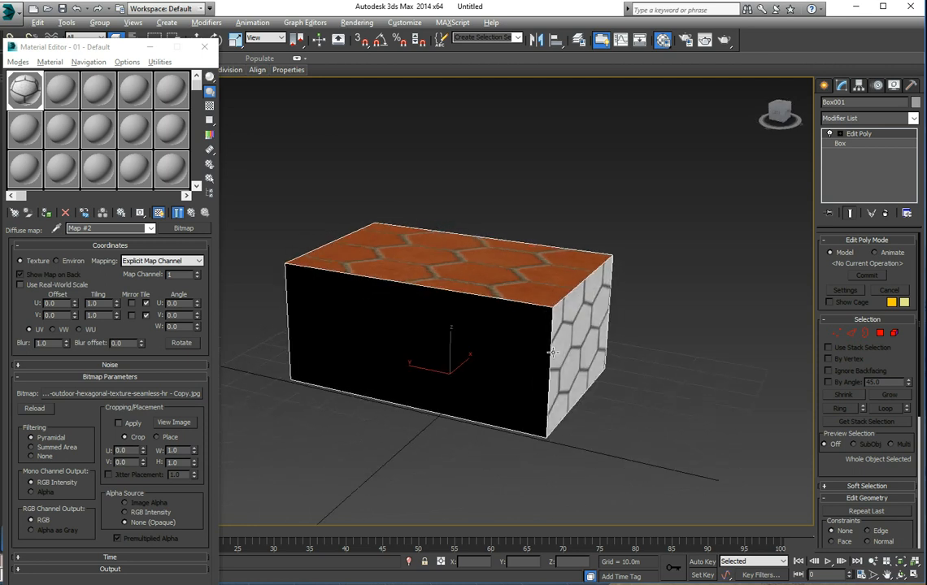
{"action": "left_click_drag", "start_coordinate": [553, 354], "coordinate": [421, 296]}
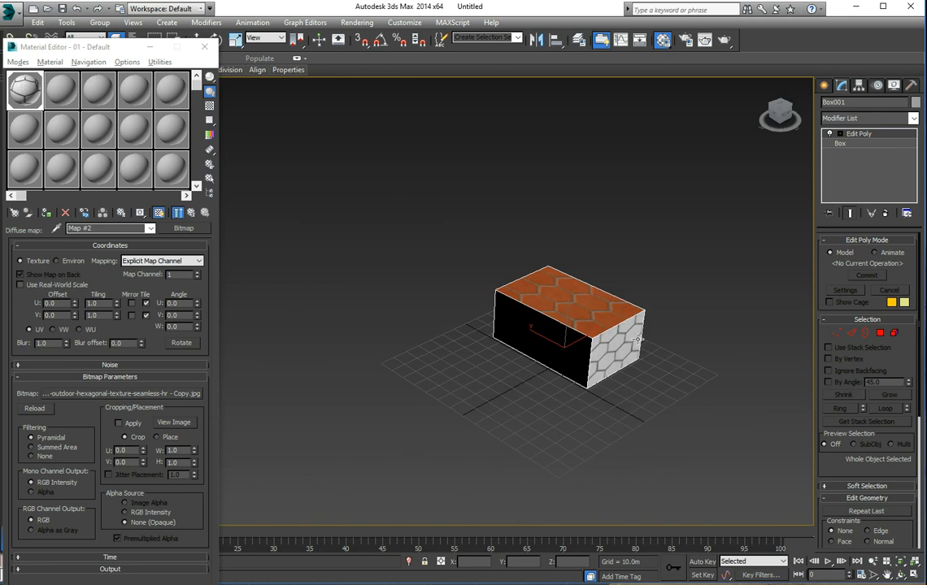
{"action": "left_click_drag", "start_coordinate": [569, 333], "coordinate": [507, 301]}
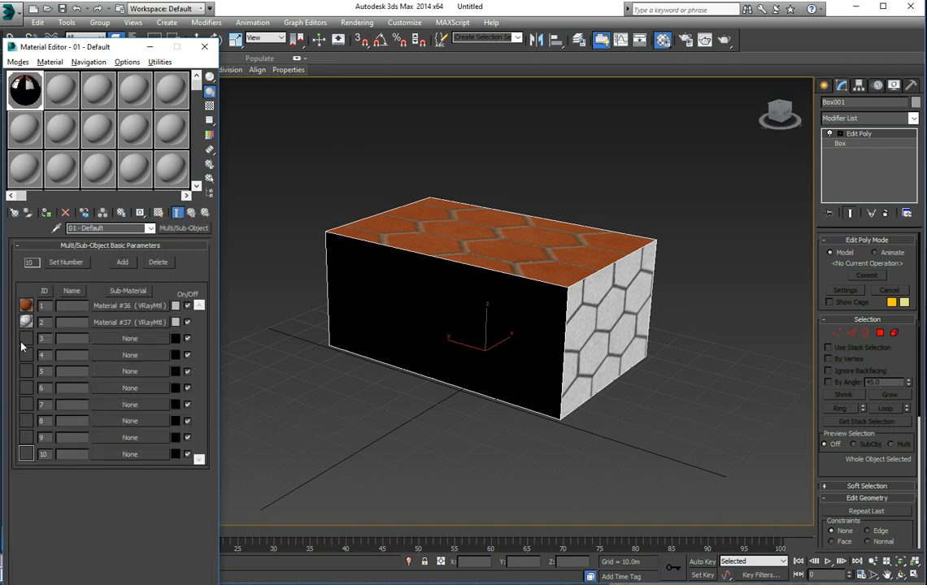
{"action": "mouse_move", "coordinate": [114, 345]}
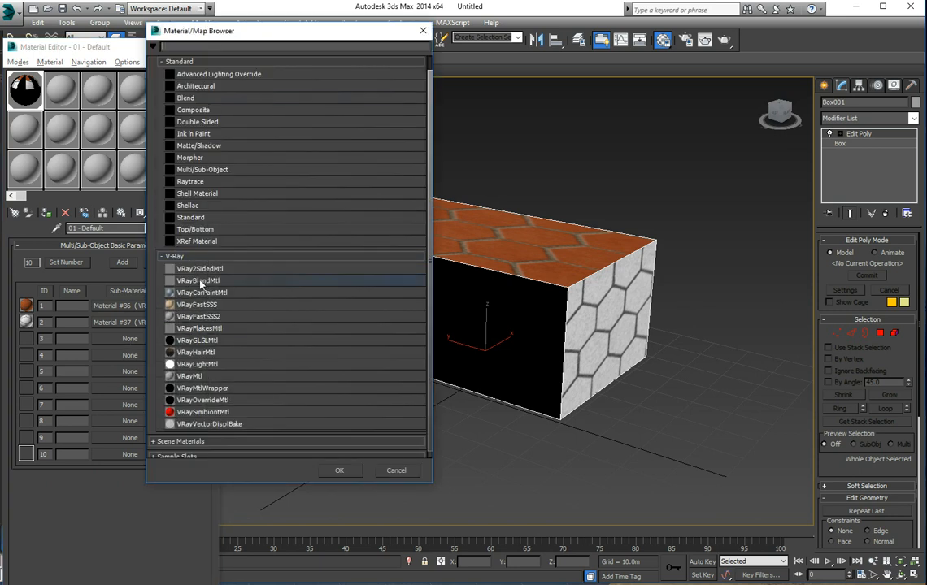
- Make sub-material 3 a VRayMtl with the black-and-white diamond tile PNG as diffuse
{"action": "left_click", "coordinate": [339, 470]}
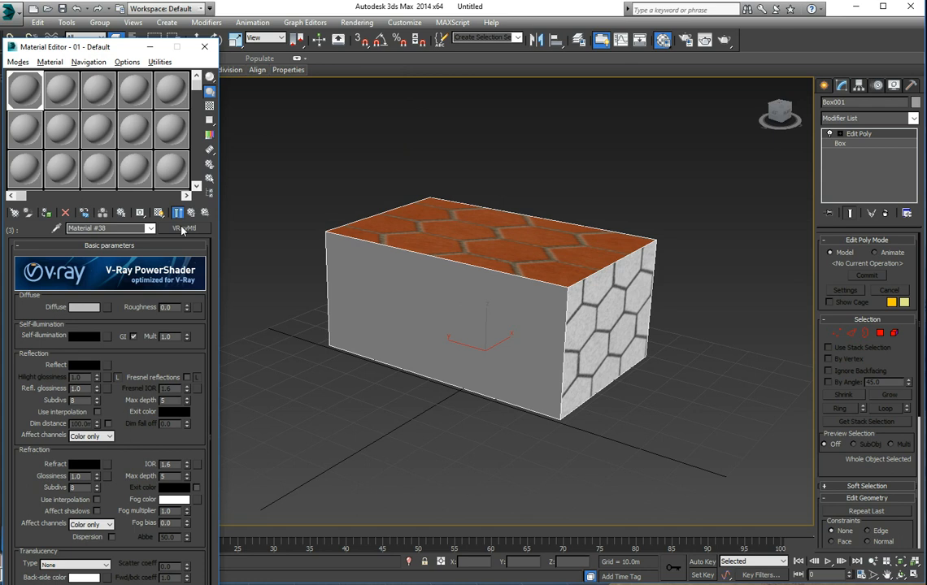
{"action": "left_click", "coordinate": [106, 308]}
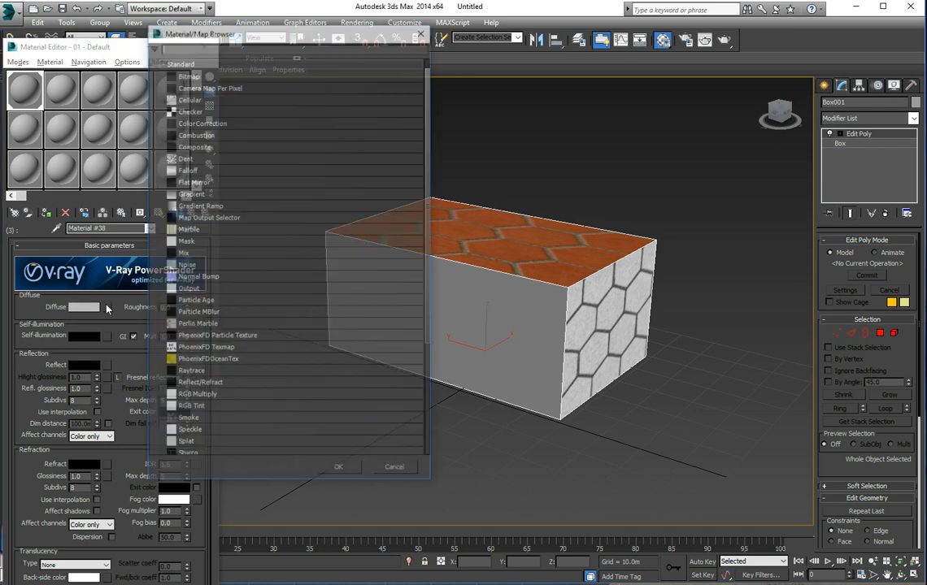
{"action": "left_click", "coordinate": [189, 76]}
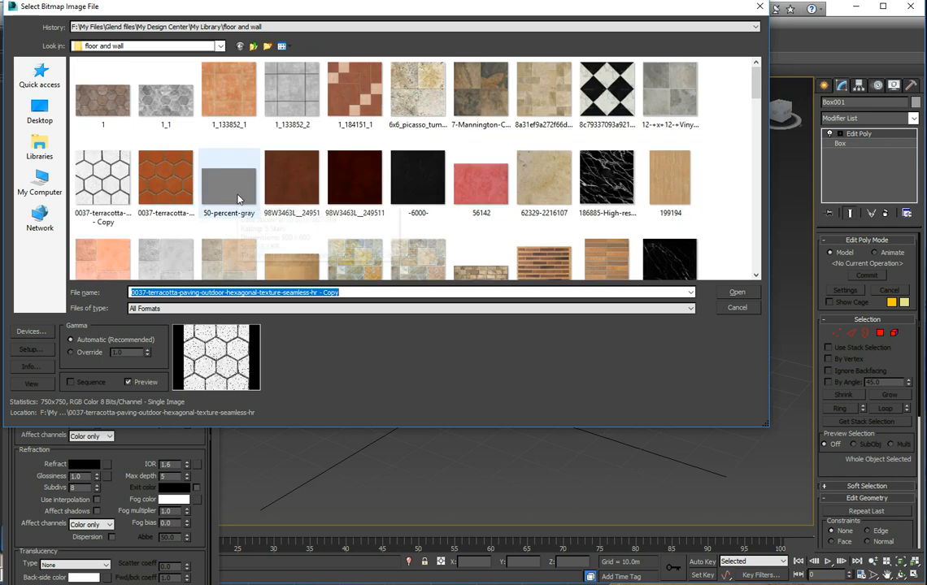
{"action": "mouse_move", "coordinate": [605, 89]}
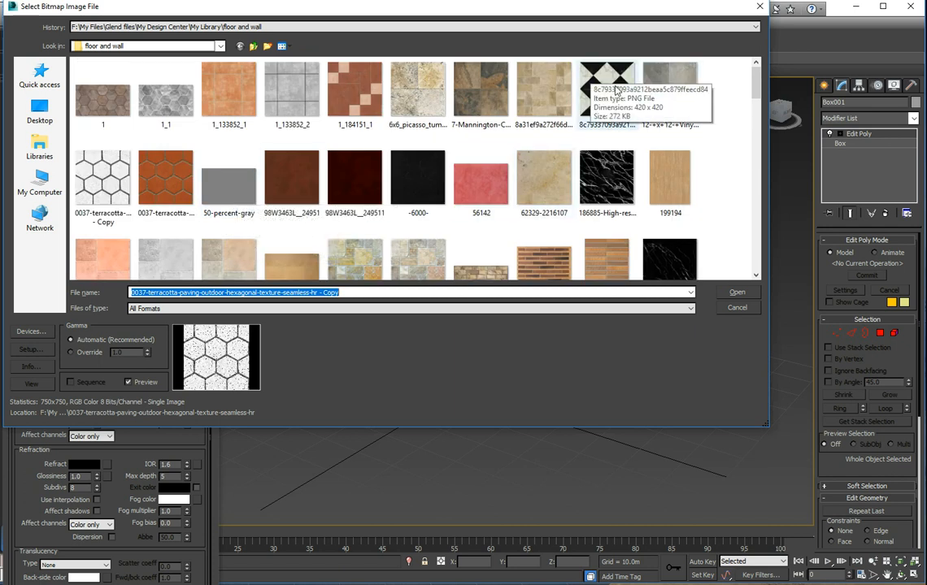
{"action": "left_click", "coordinate": [736, 293]}
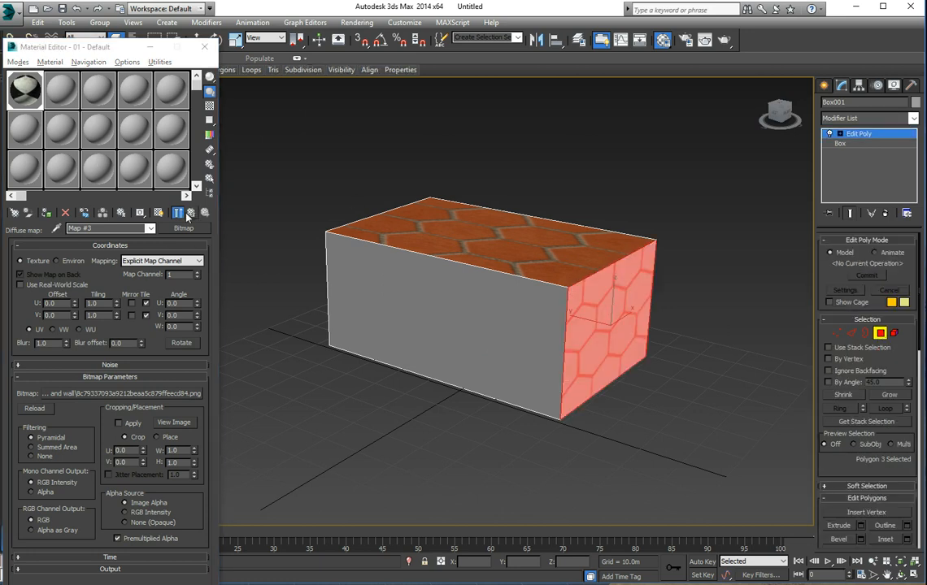
- Return to the sub-material list and leave face editing to see the diamond-tiled front
{"action": "left_click", "coordinate": [192, 211]}
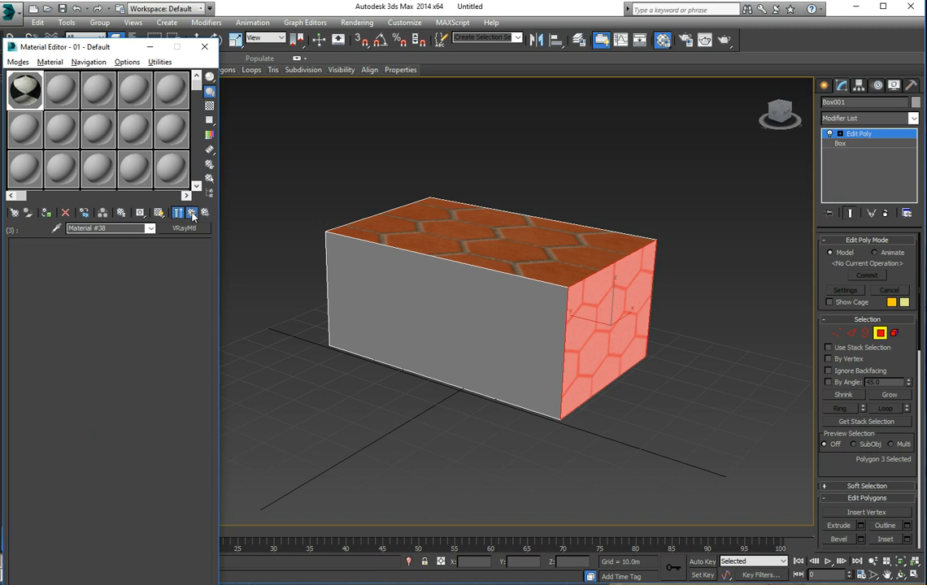
{"action": "left_click", "coordinate": [192, 213]}
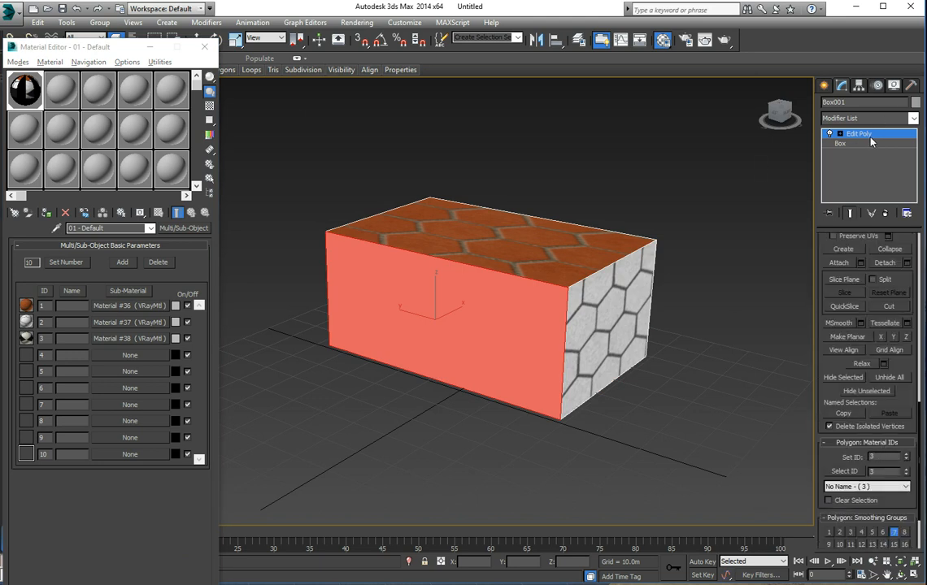
{"action": "left_click", "coordinate": [859, 133]}
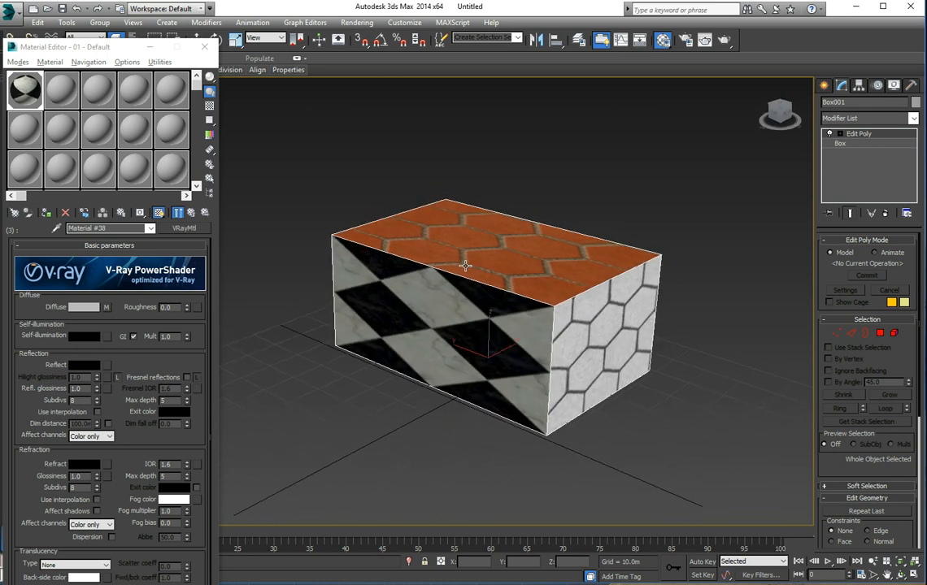
{"action": "mouse_move", "coordinate": [289, 243]}
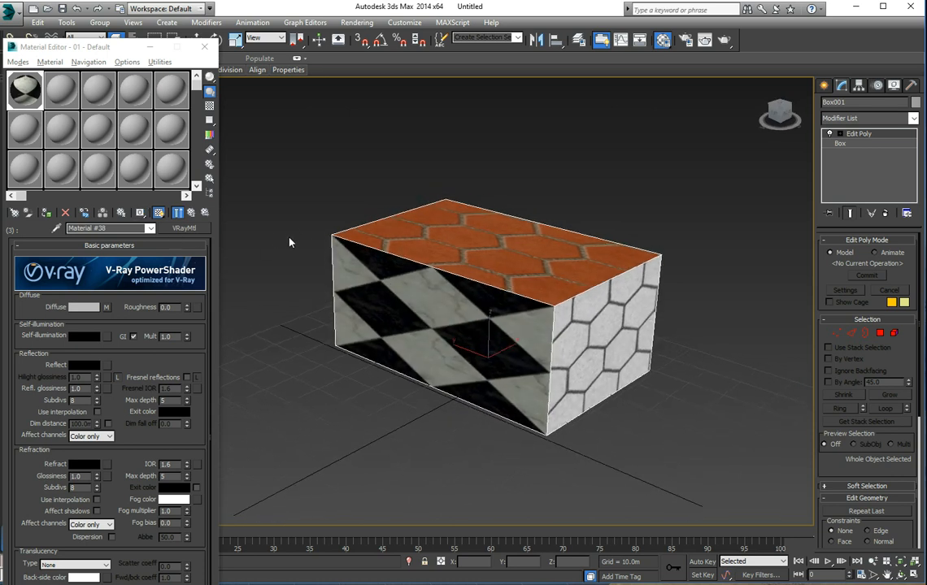